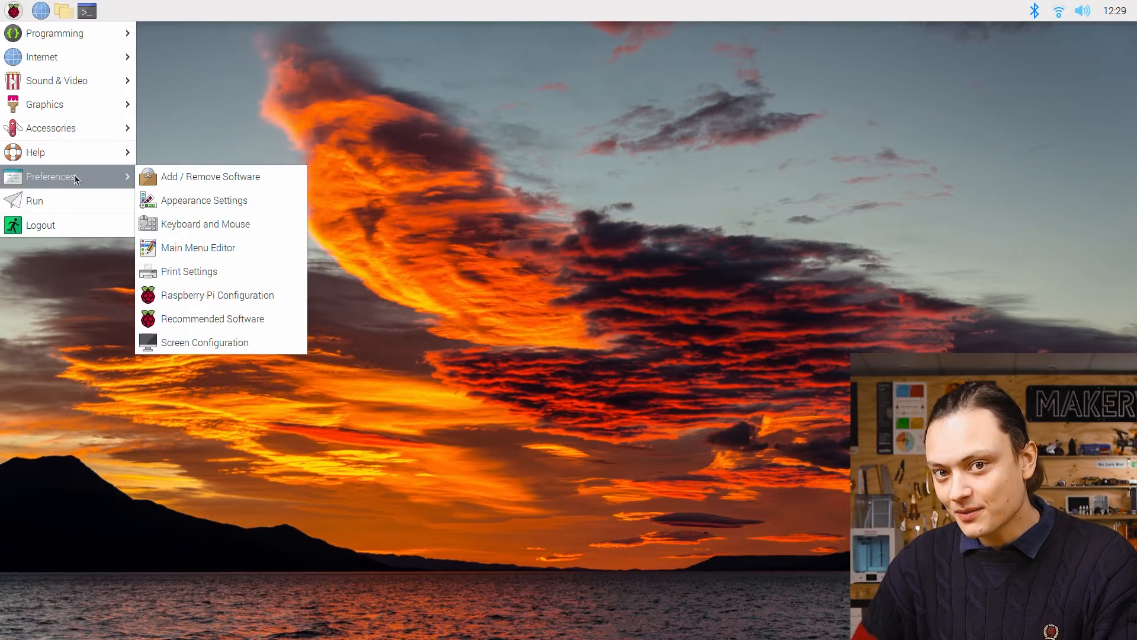
mouse_move(215, 295)
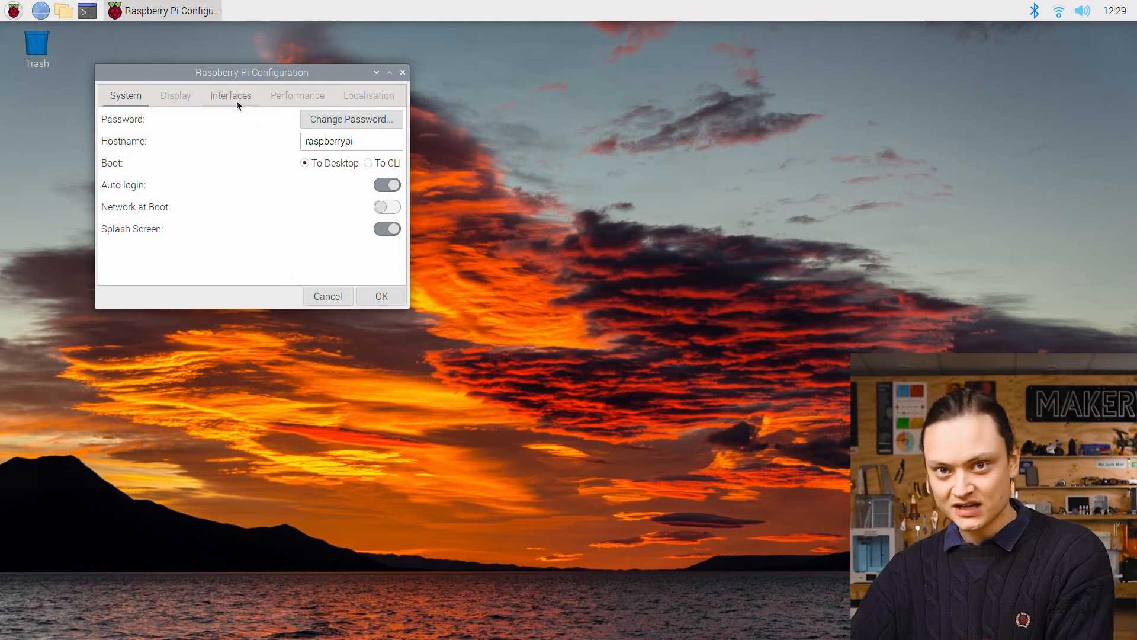
Step: Enable the I2C interface on the Interfaces tab of Raspberry Pi Configuration and confirm
click(230, 94)
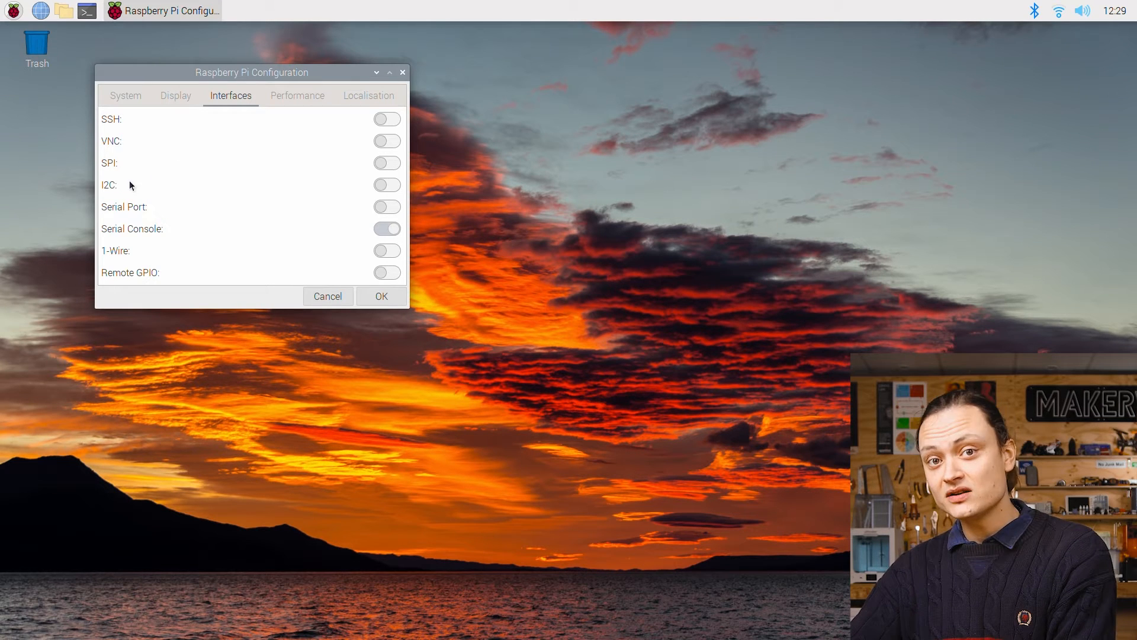
mouse_move(332, 185)
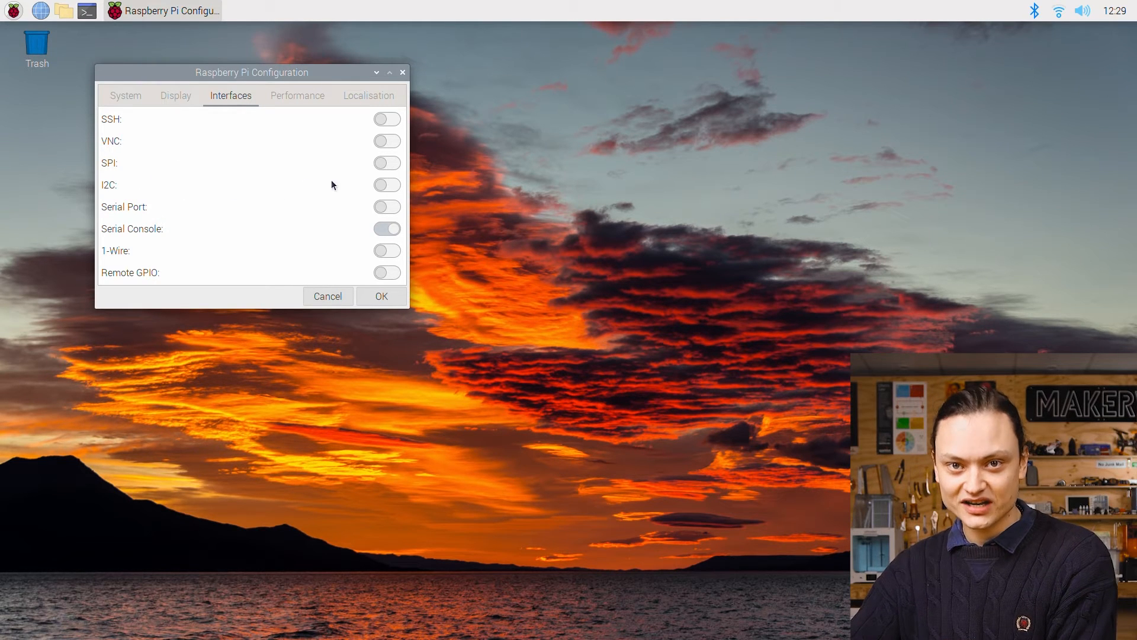
click(386, 185)
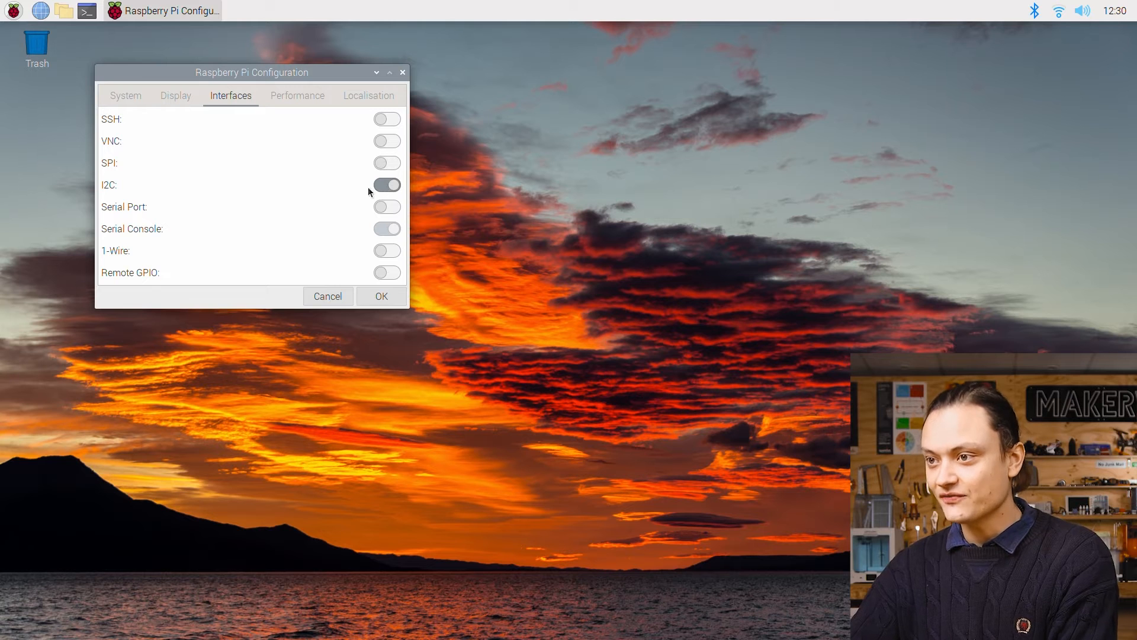
click(380, 297)
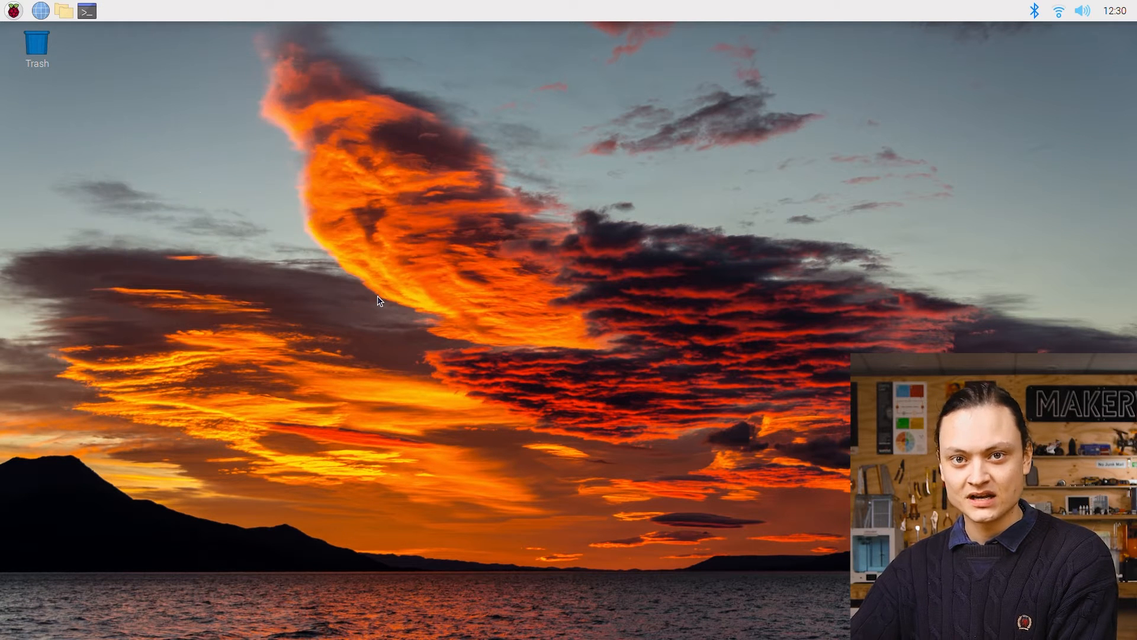
Step: Reboot the Pi from the session menu so the I2C change takes effect
click(12, 11)
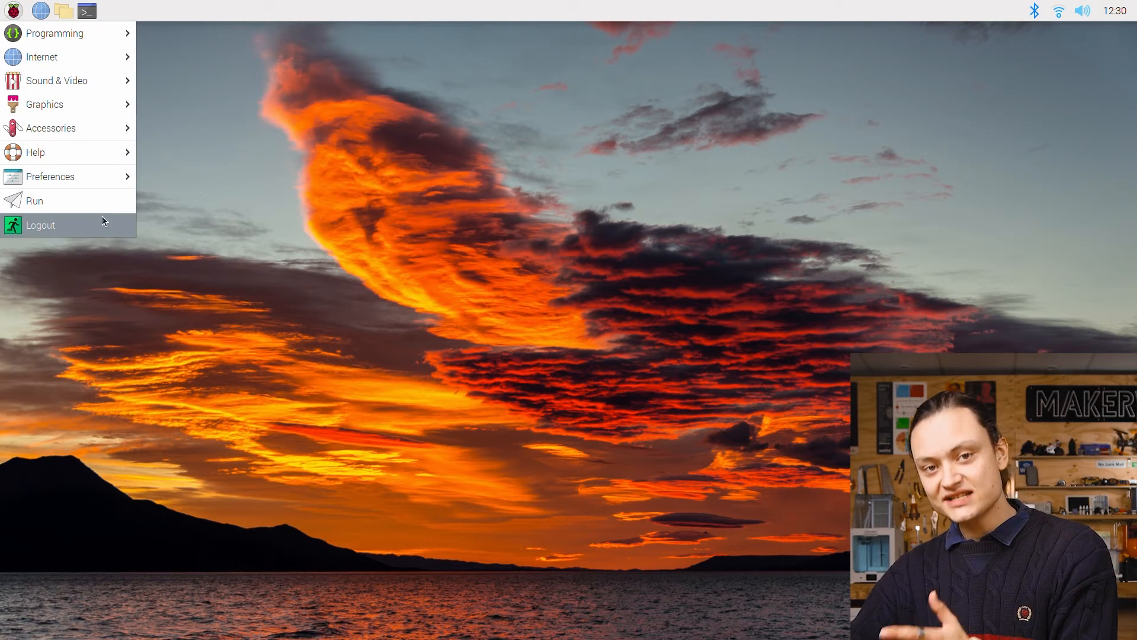
click(40, 225)
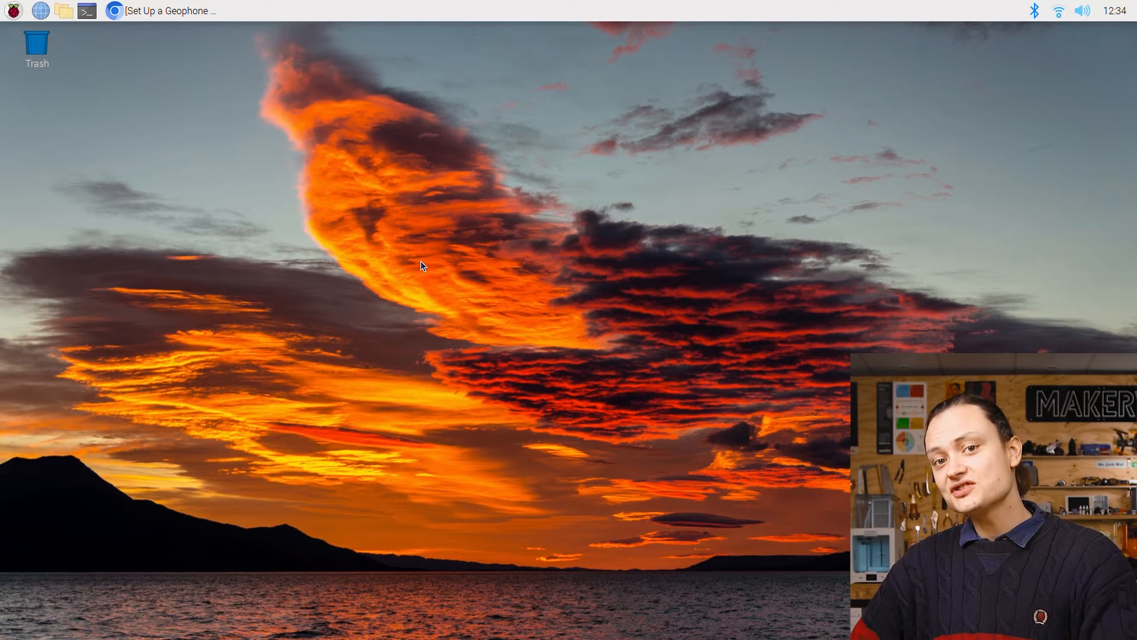
mouse_move(114, 31)
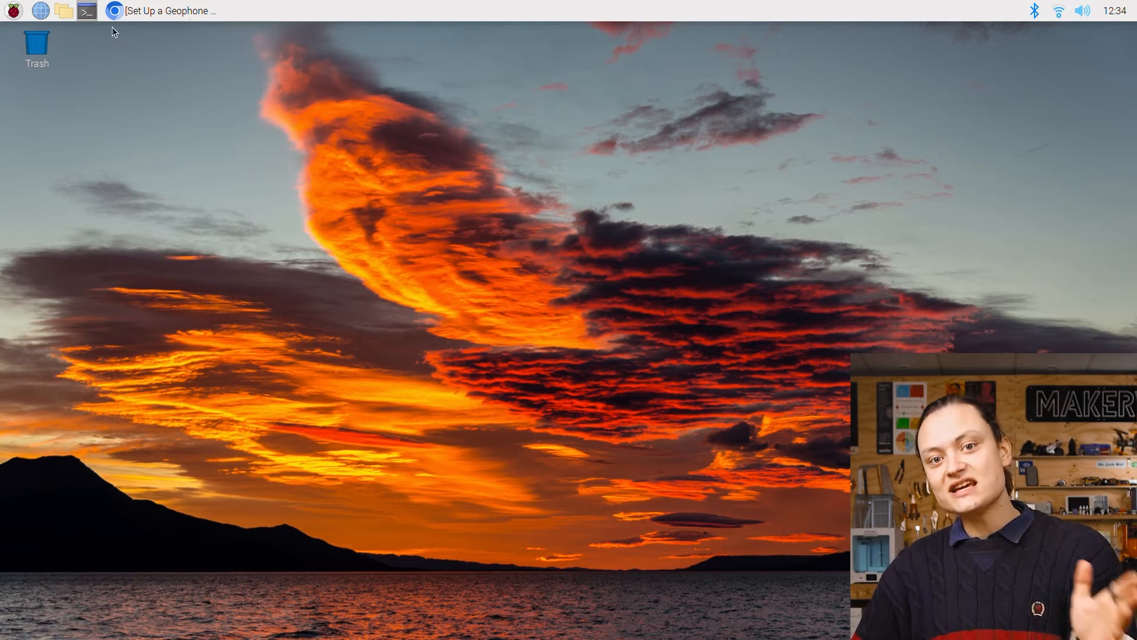
Step: Bring up the geophone guide in Chromium at its Software Set Up command list
click(87, 10)
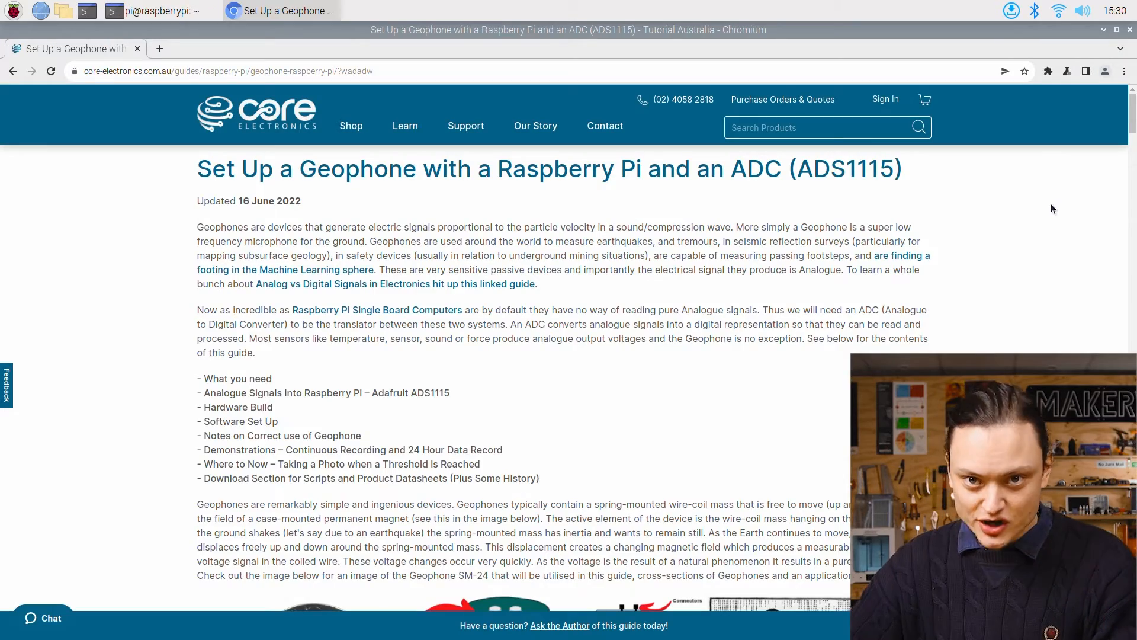
scroll(down, 3)
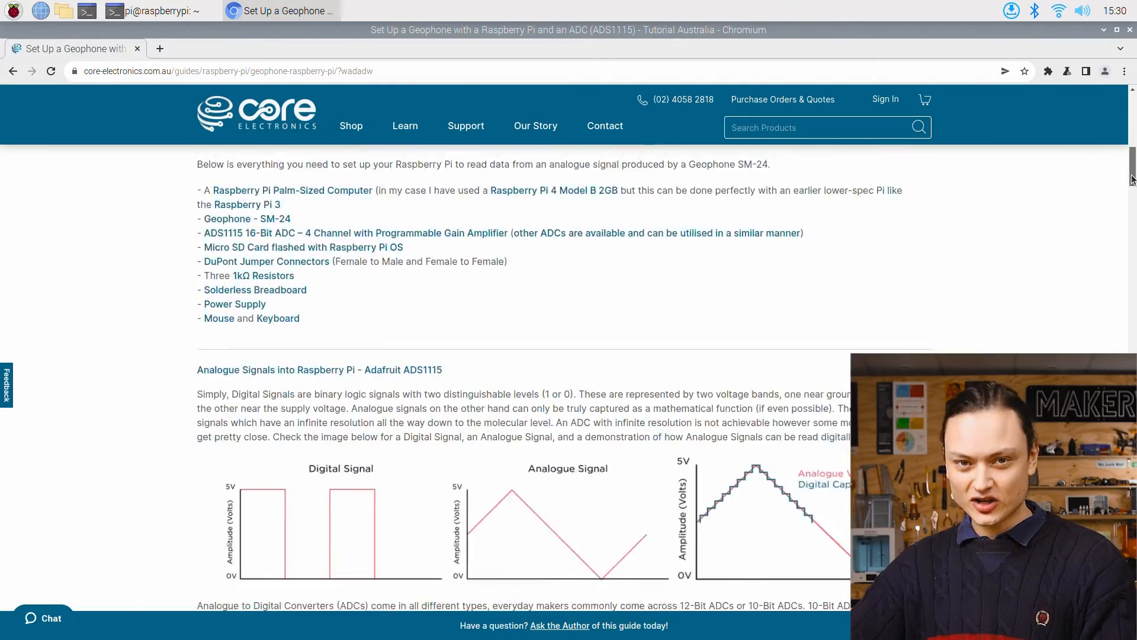
scroll(down, 3)
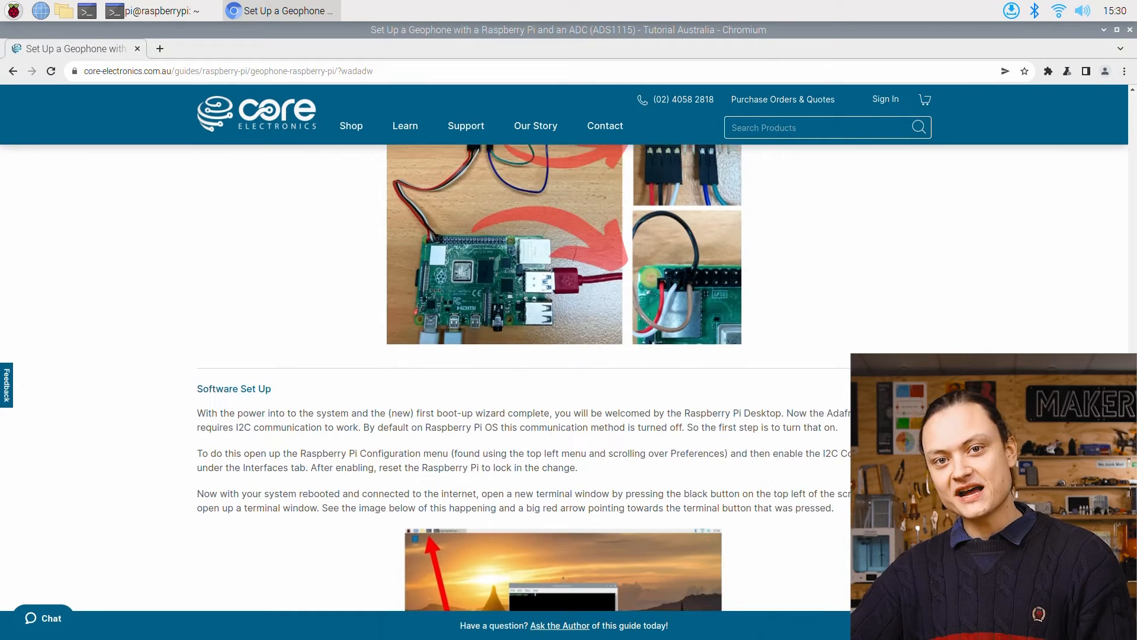
scroll(down, 3)
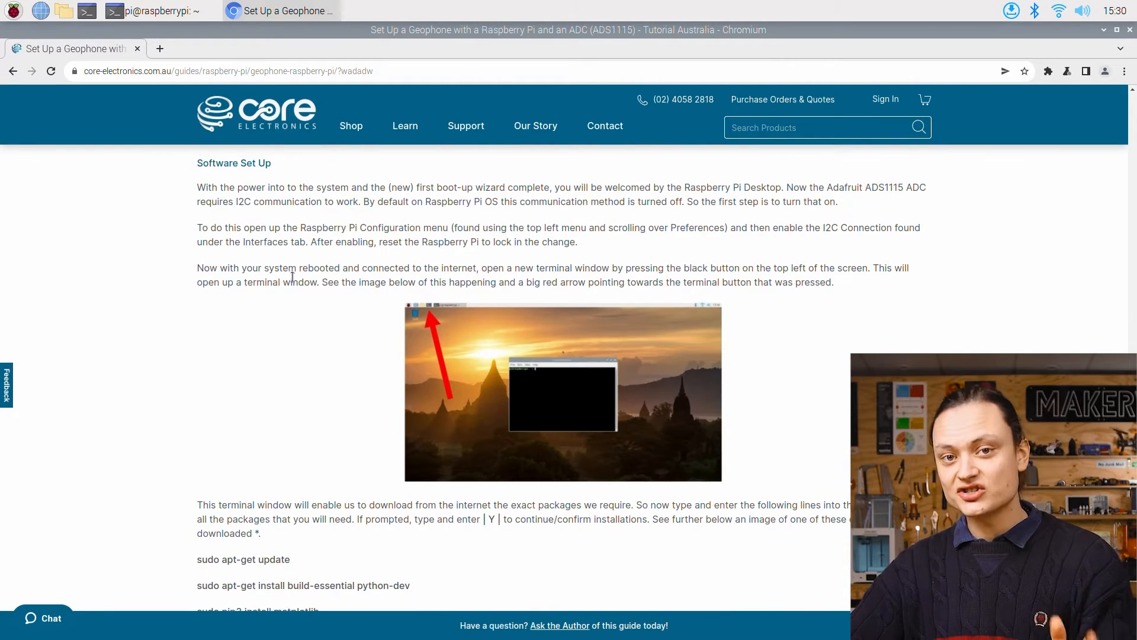
scroll(down, 3)
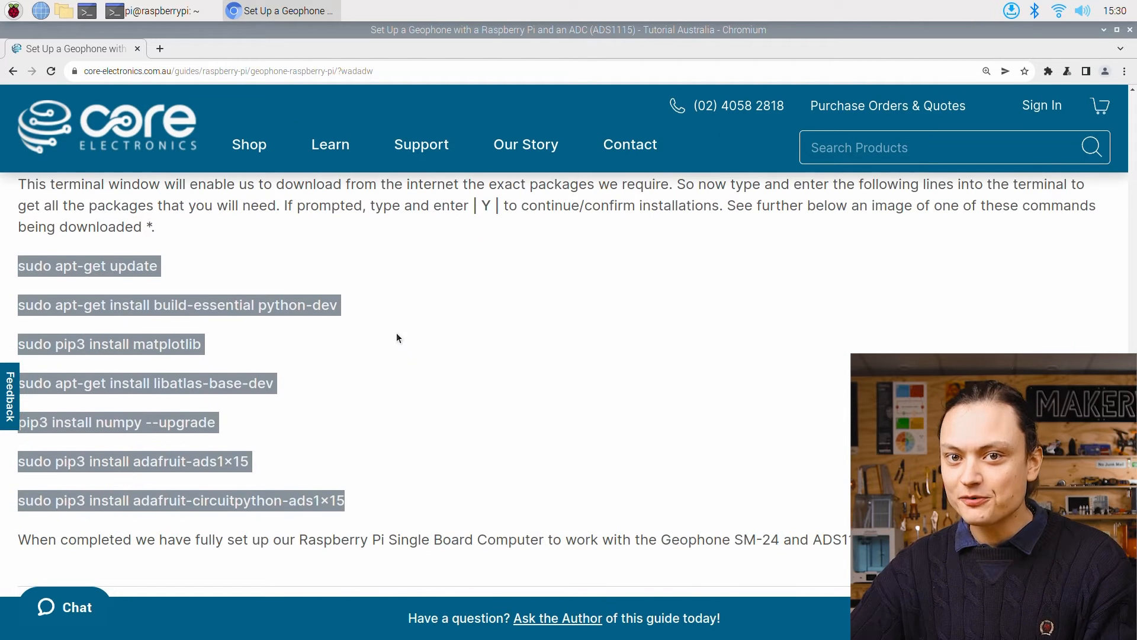
Step: Copy the first command, sudo apt-get update, ready for the terminal
right_click(87, 265)
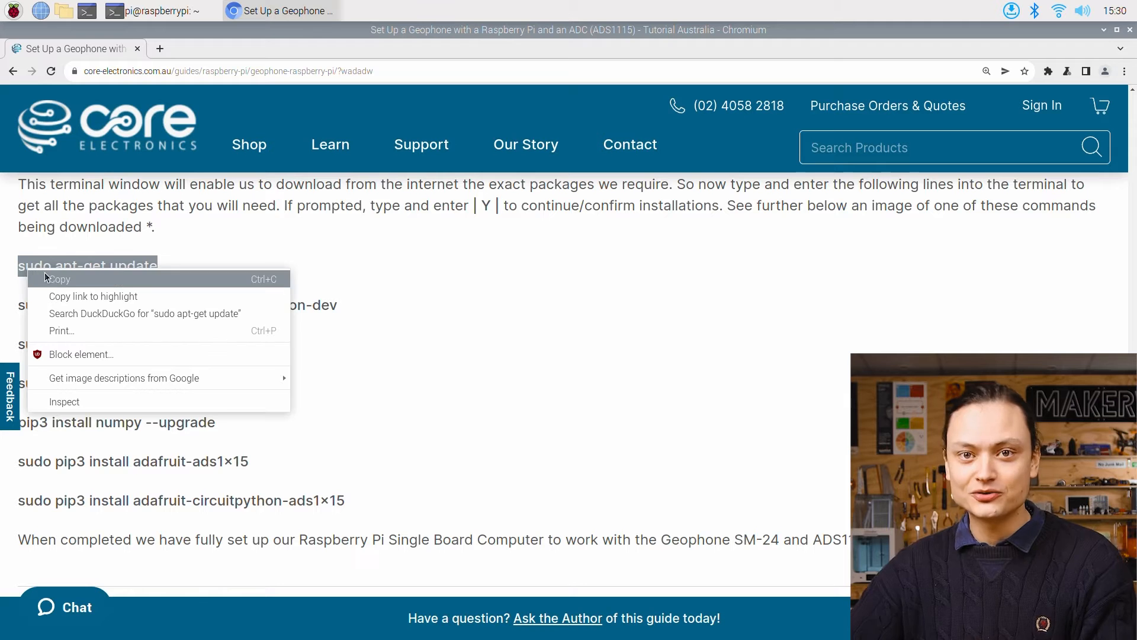
click(152, 11)
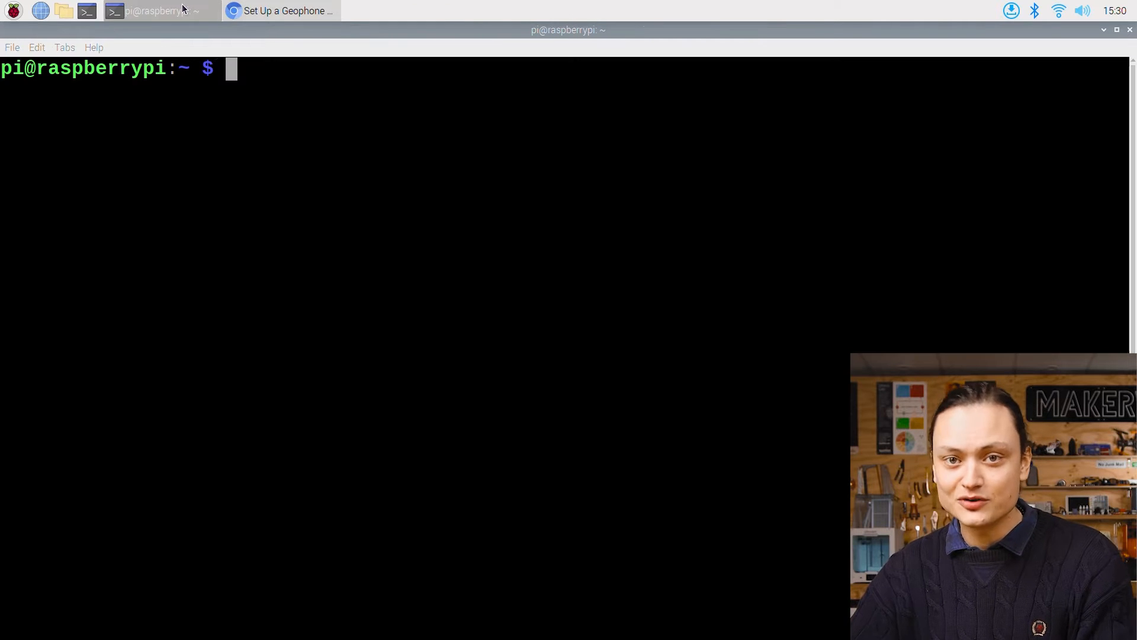
Step: Run sudo apt-get update and sudo pip3 install matplotlib in LXTerminal from the guide
text(sudo apt-get update)
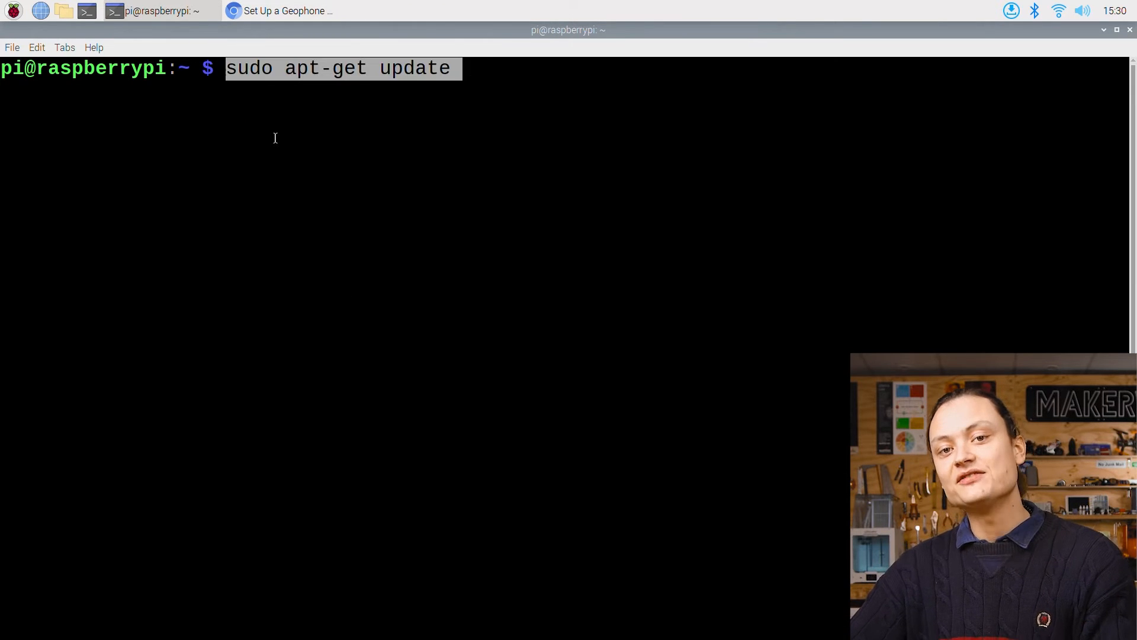
key(Return)
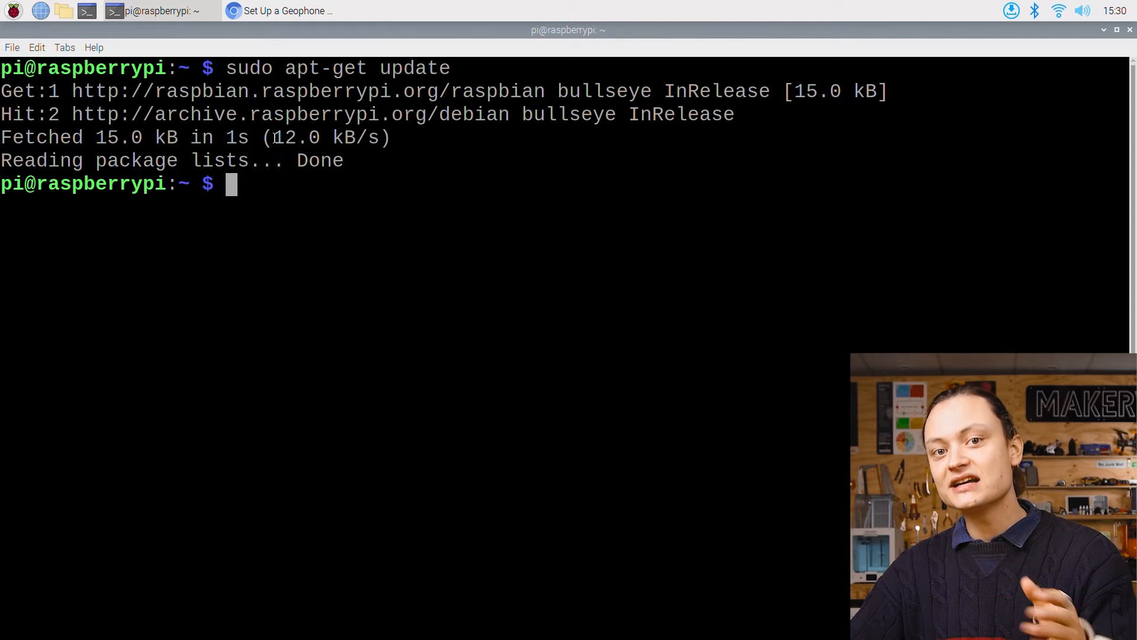
click(280, 11)
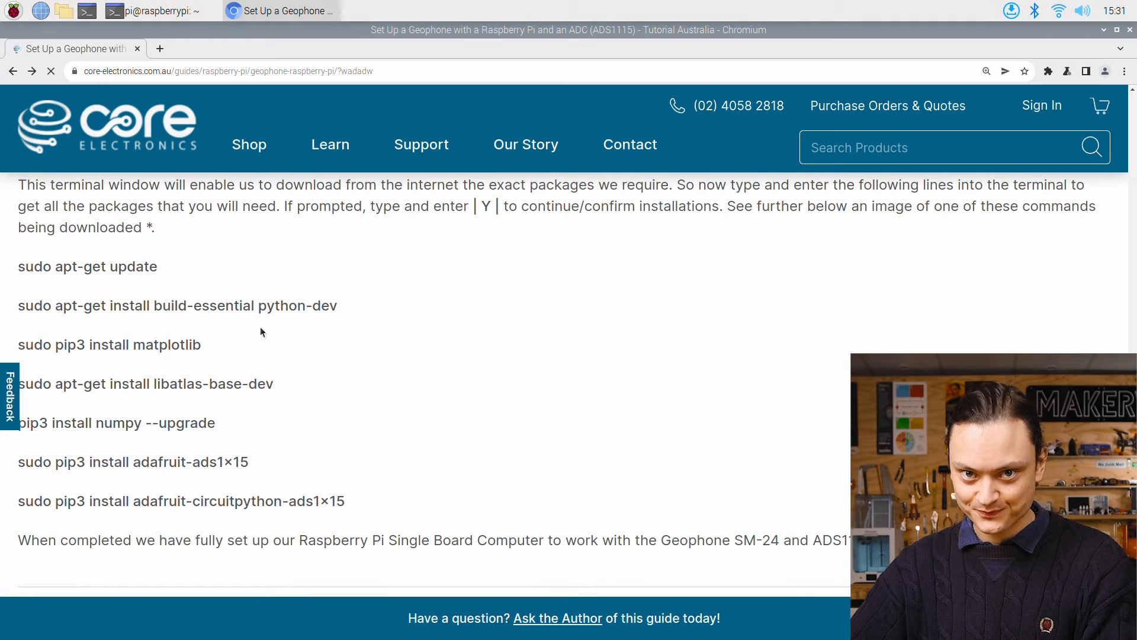
right_click(176, 306)
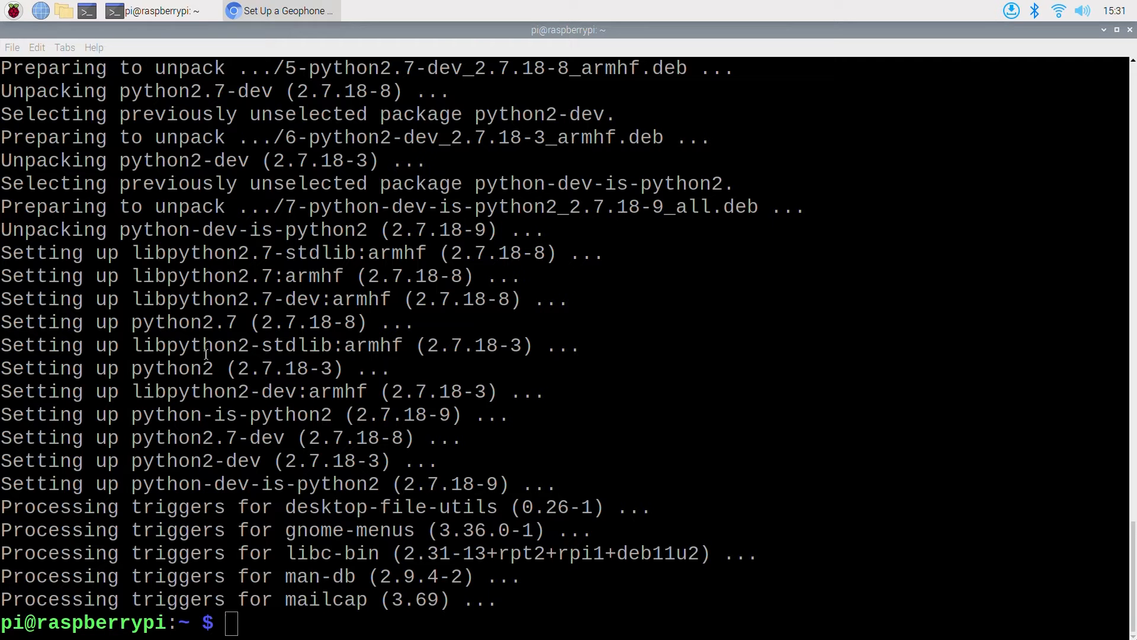
text(sudo pip3 install matplotlib)
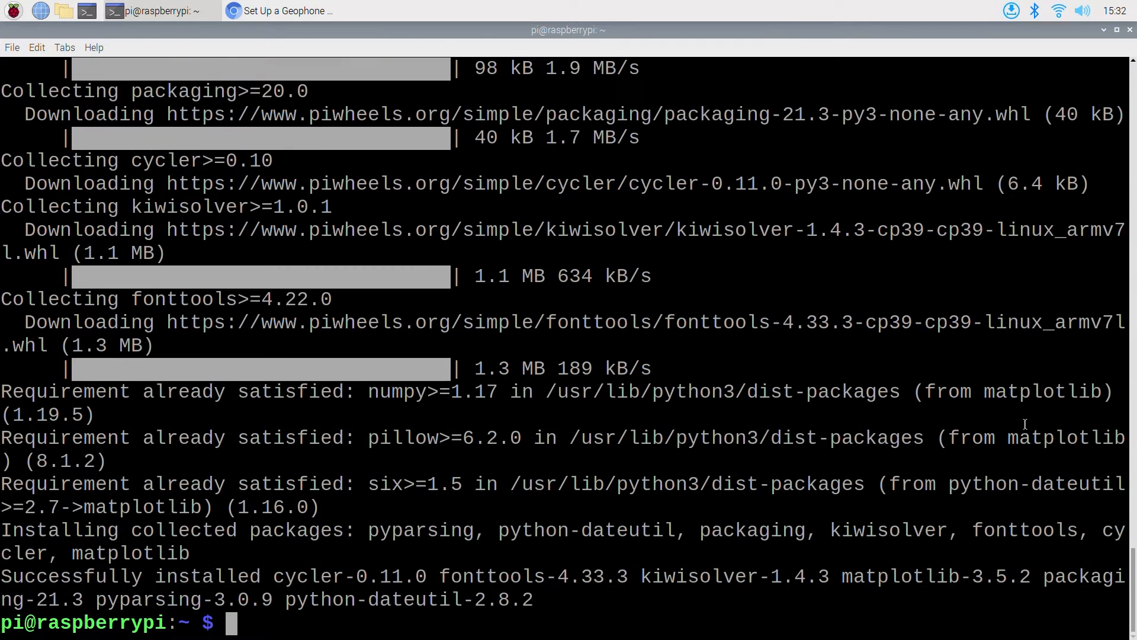
Step: Install libatlas-base-dev and run the numpy upgrade command copied from the guide
click(277, 11)
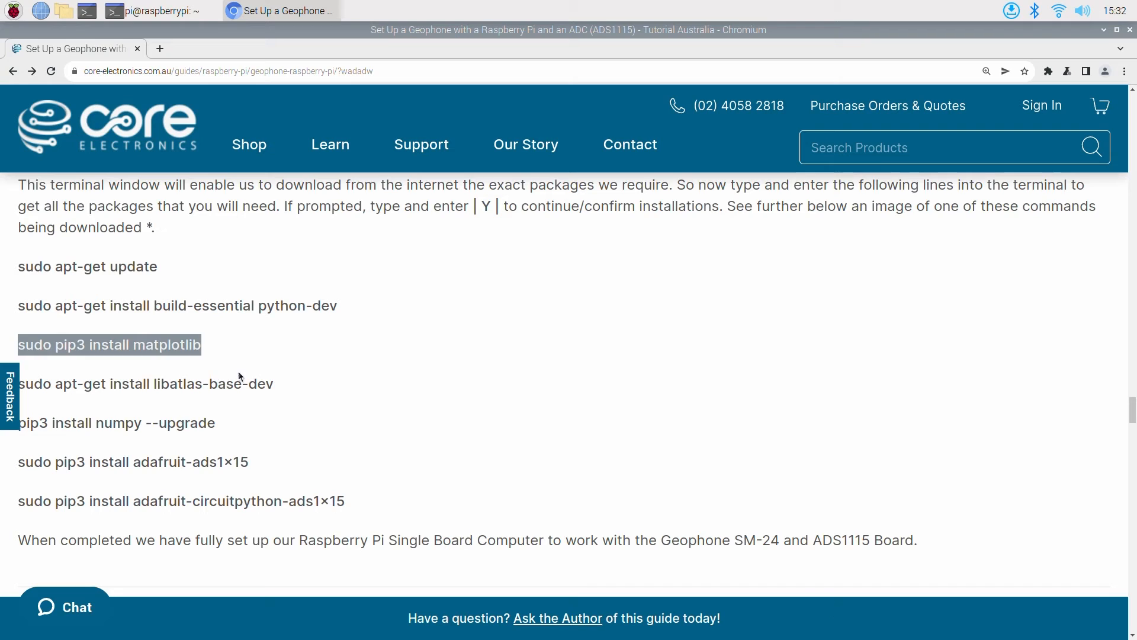
double_click(144, 384)
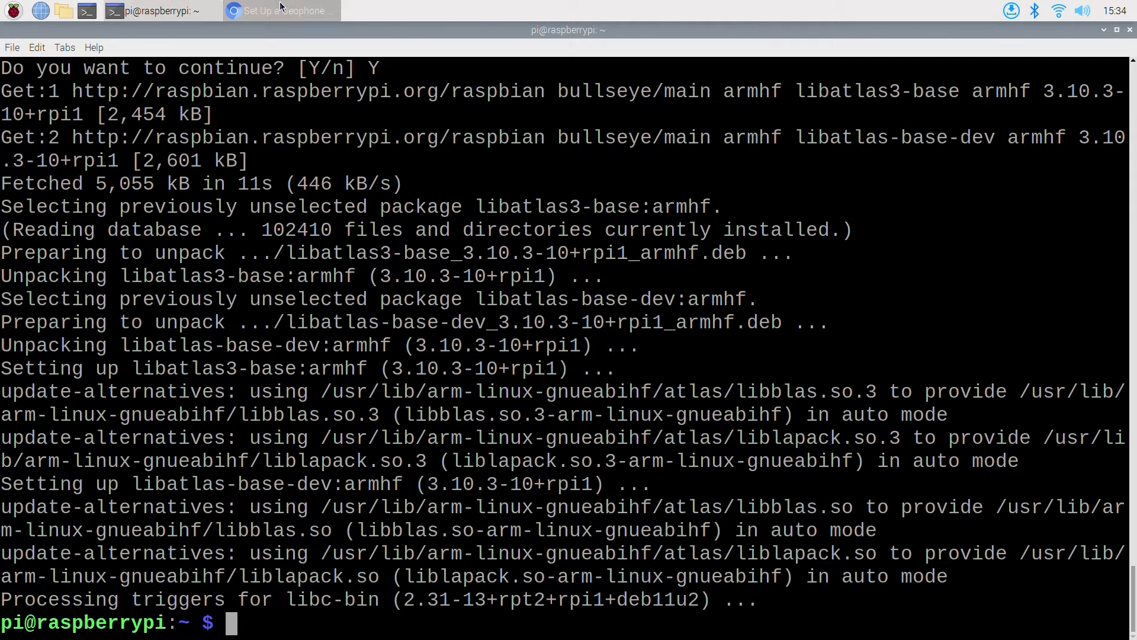
click(280, 11)
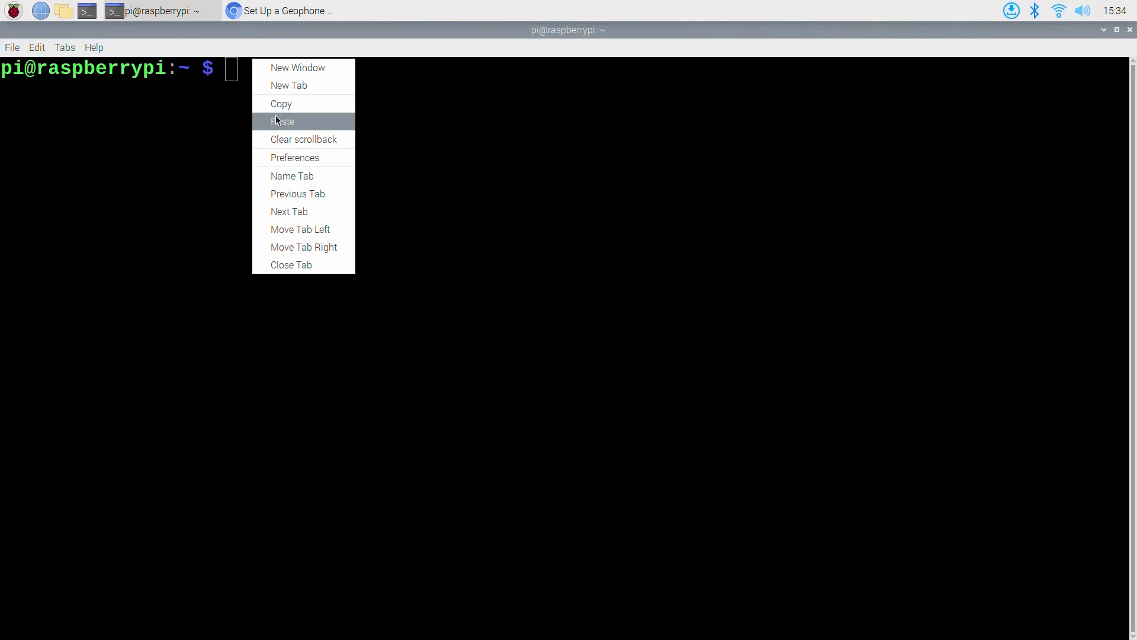
click(282, 121)
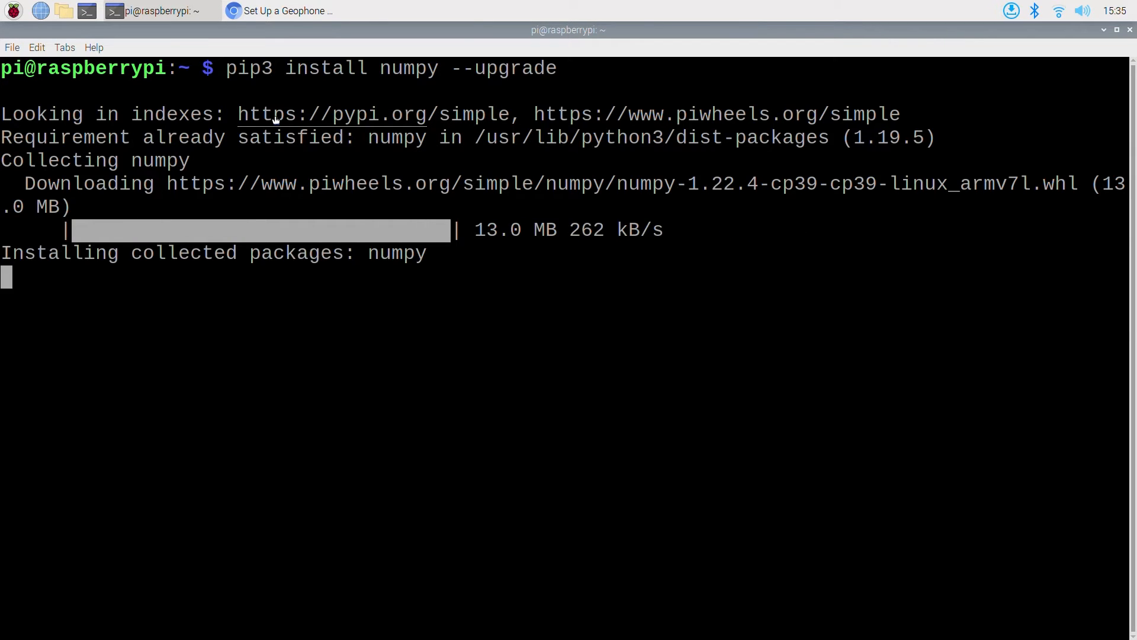
Step: Run the guide's remaining command to install the adafruit-ads1x15 library
click(280, 11)
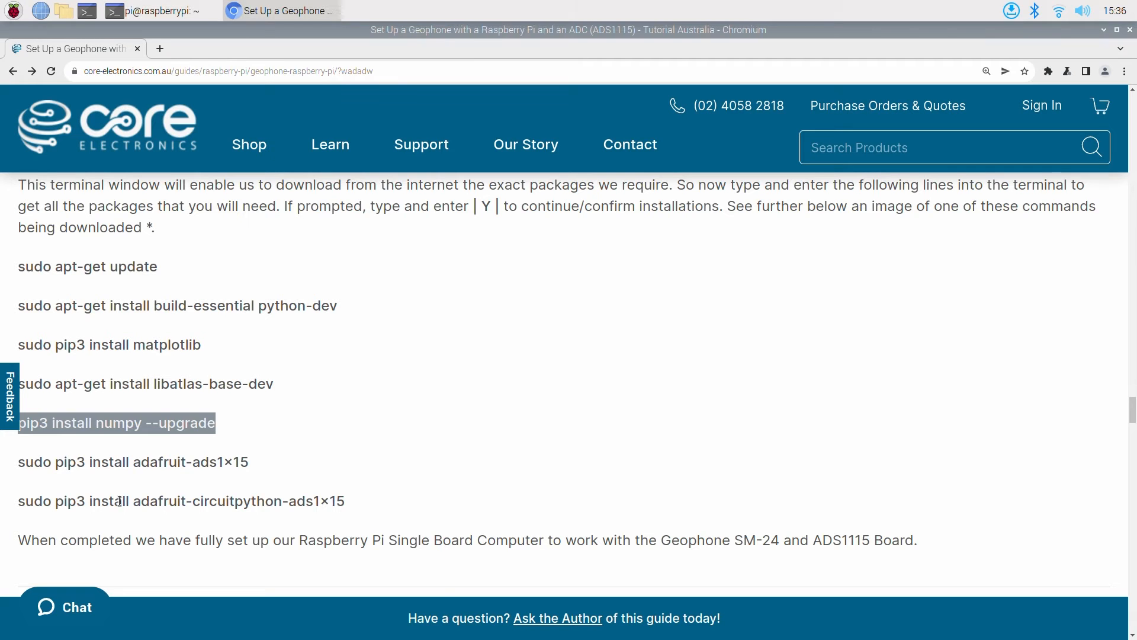
click(162, 10)
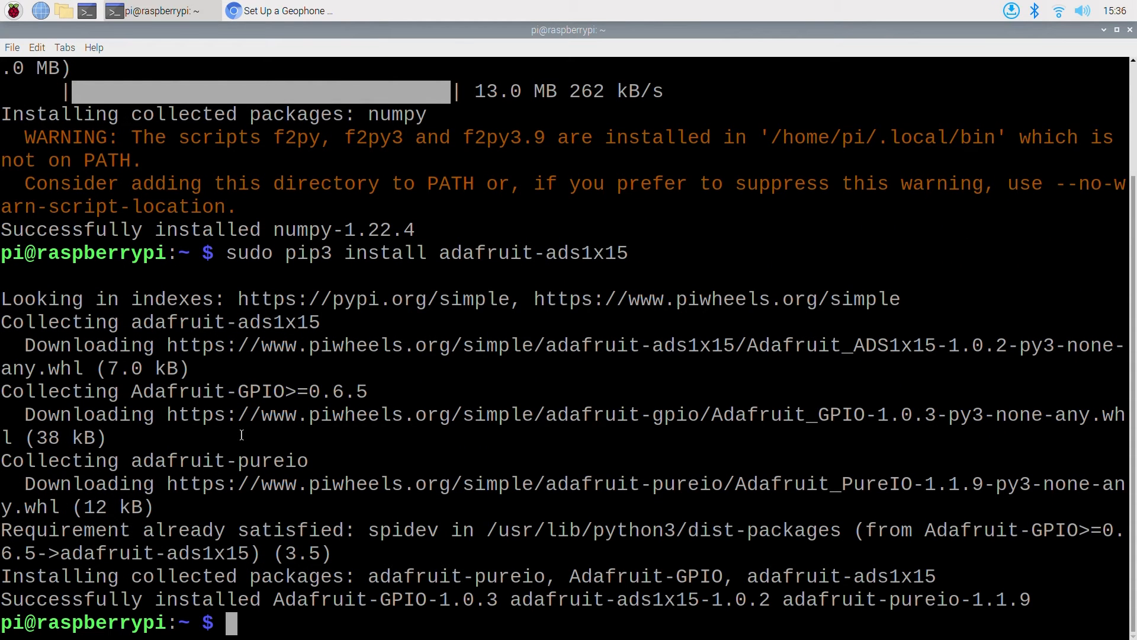
click(276, 11)
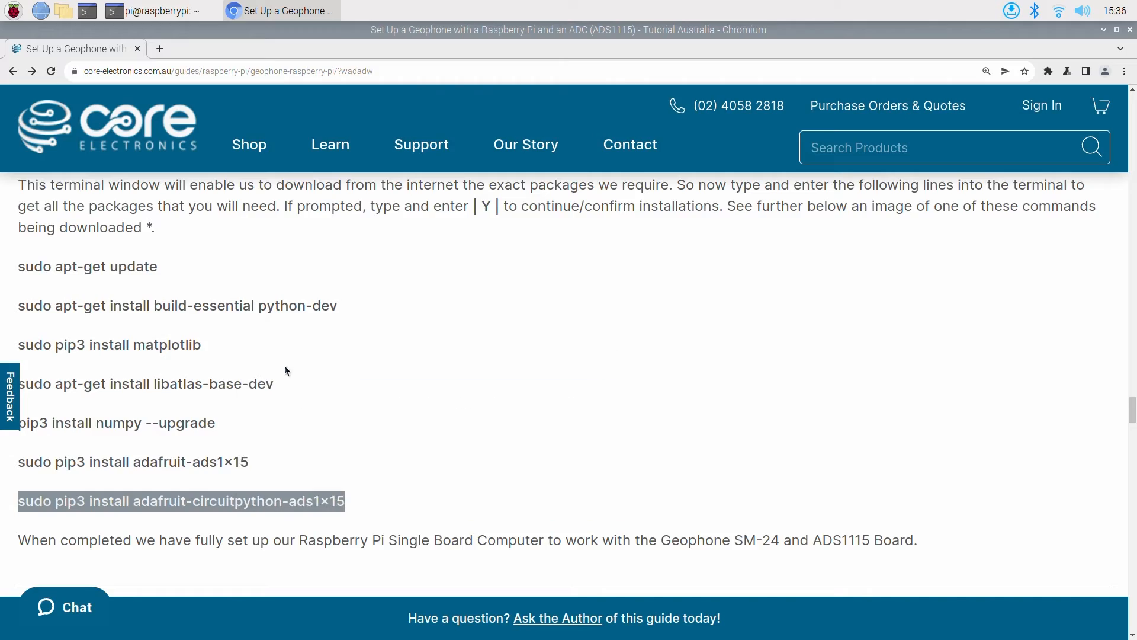
click(144, 11)
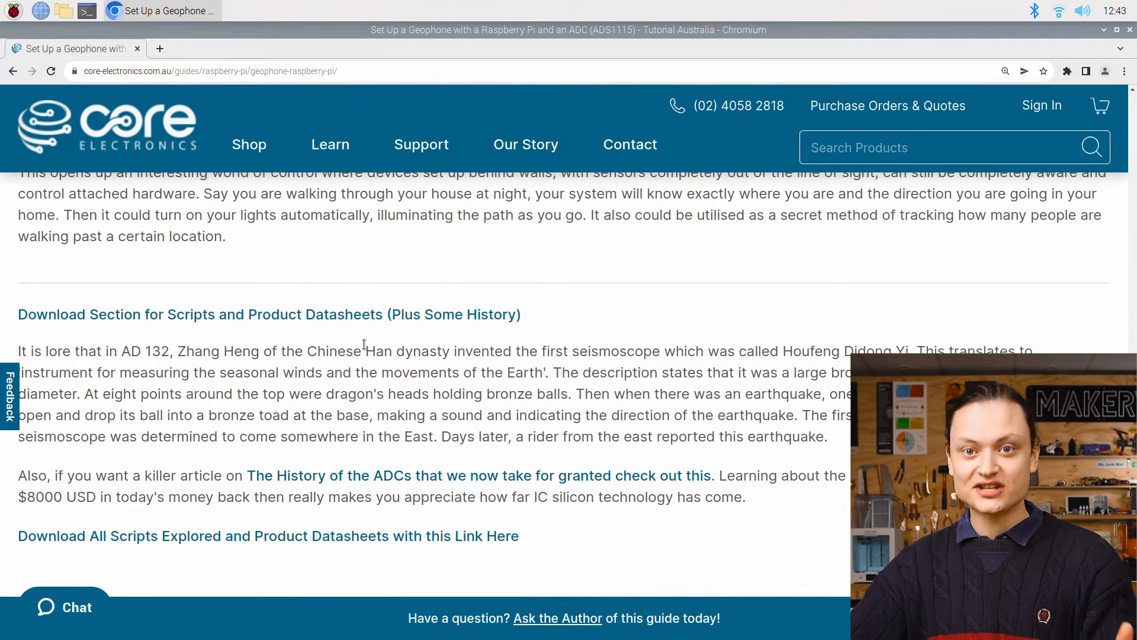
Step: Scroll the guide down to its download section for the Finished Scripts and Datasheets archive
scroll(down, 3)
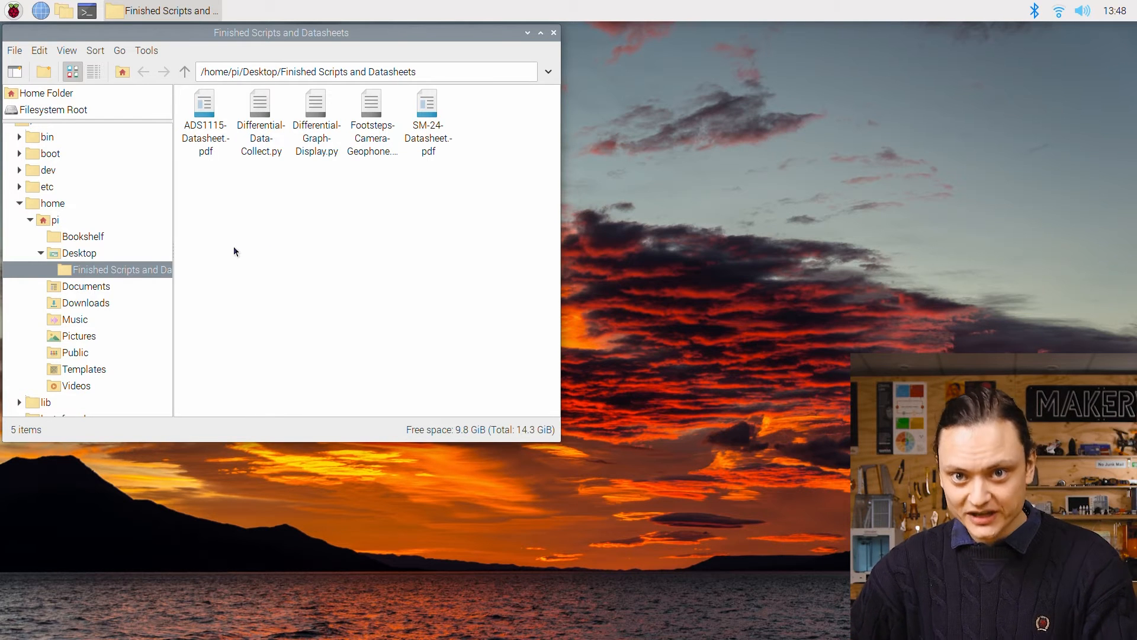
Step: Open Differential-Graph-Display.py in Thonny and run it to start the live Geophone Data plot
double_click(315, 104)
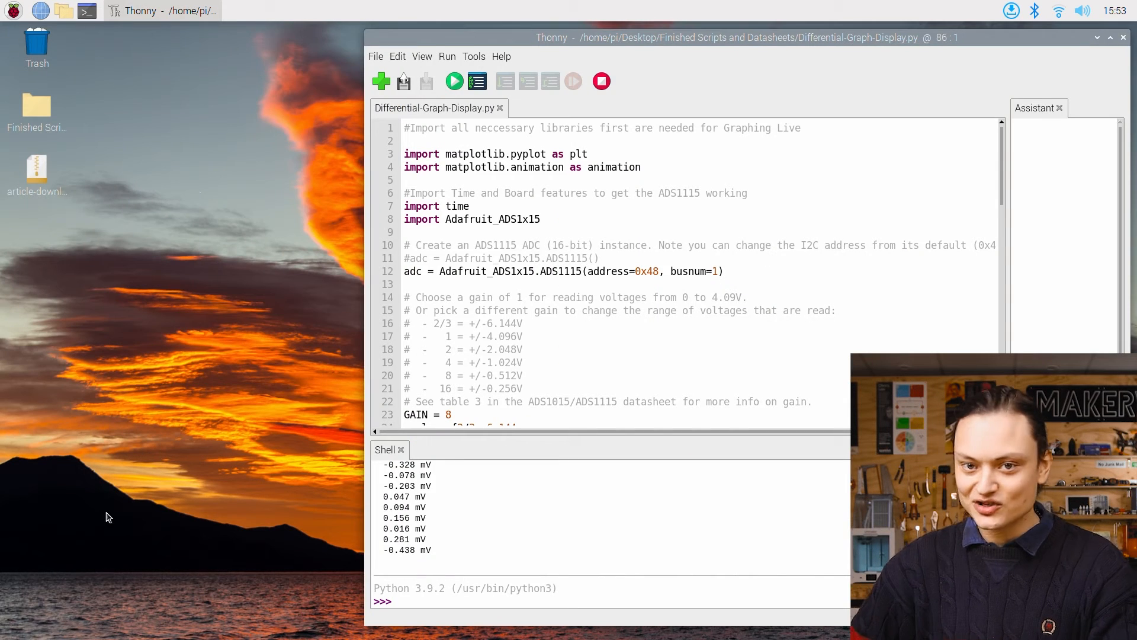
mouse_move(45, 416)
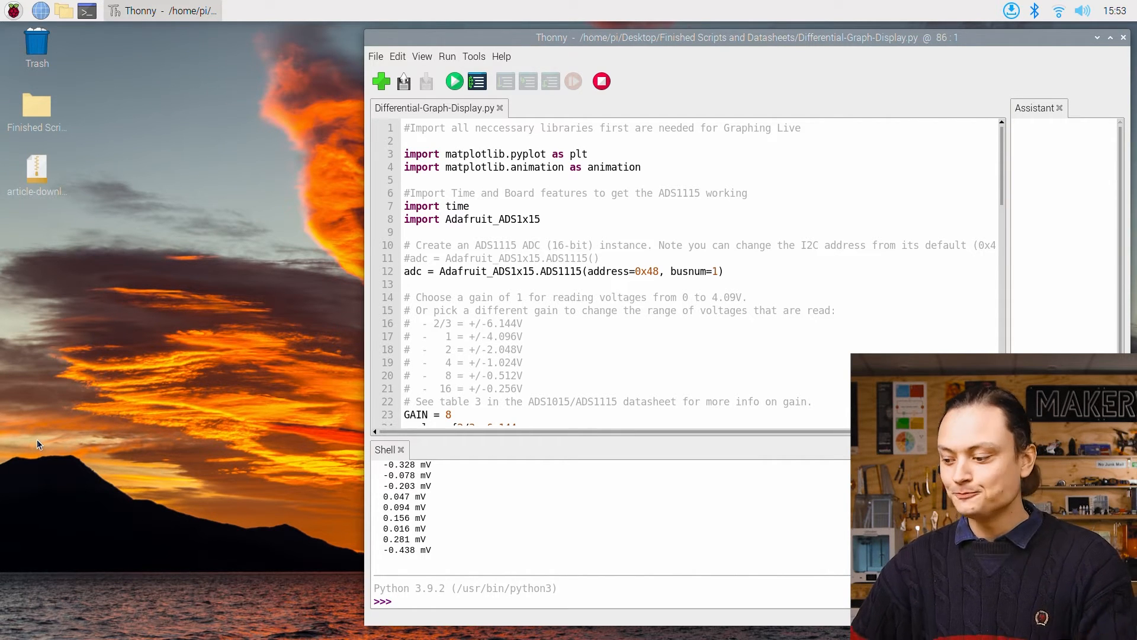
mouse_move(454, 81)
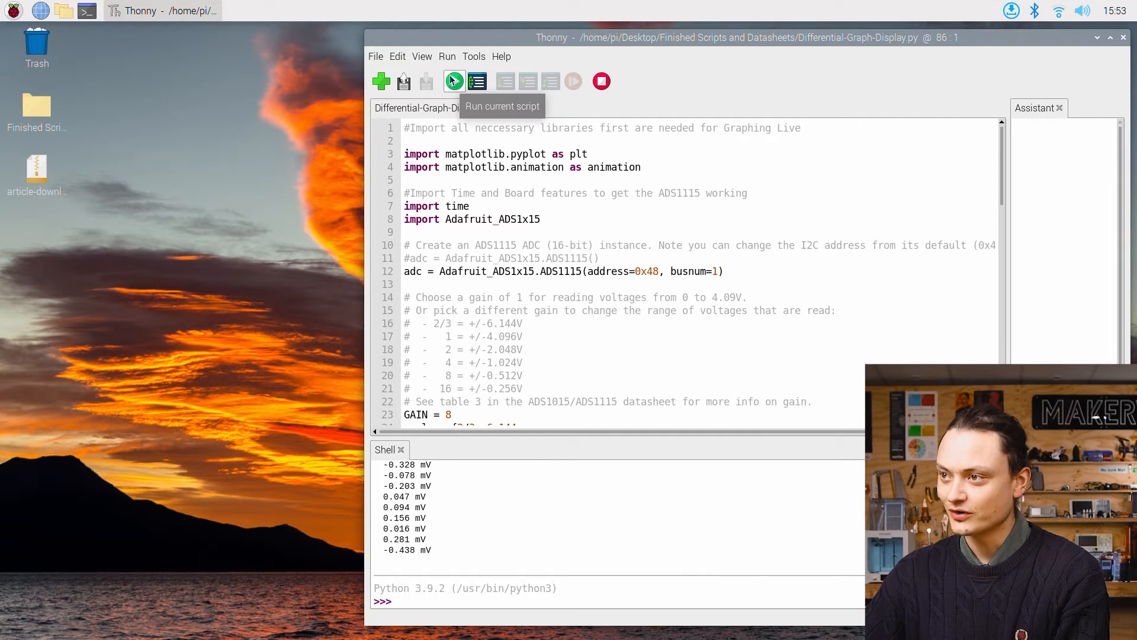
click(454, 81)
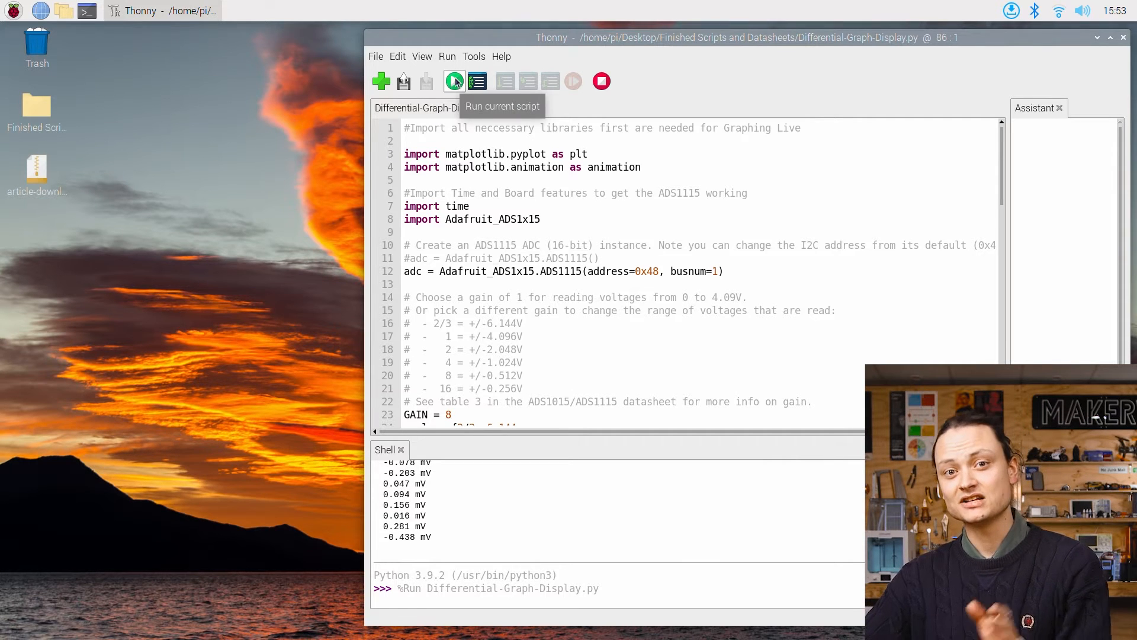
click(454, 80)
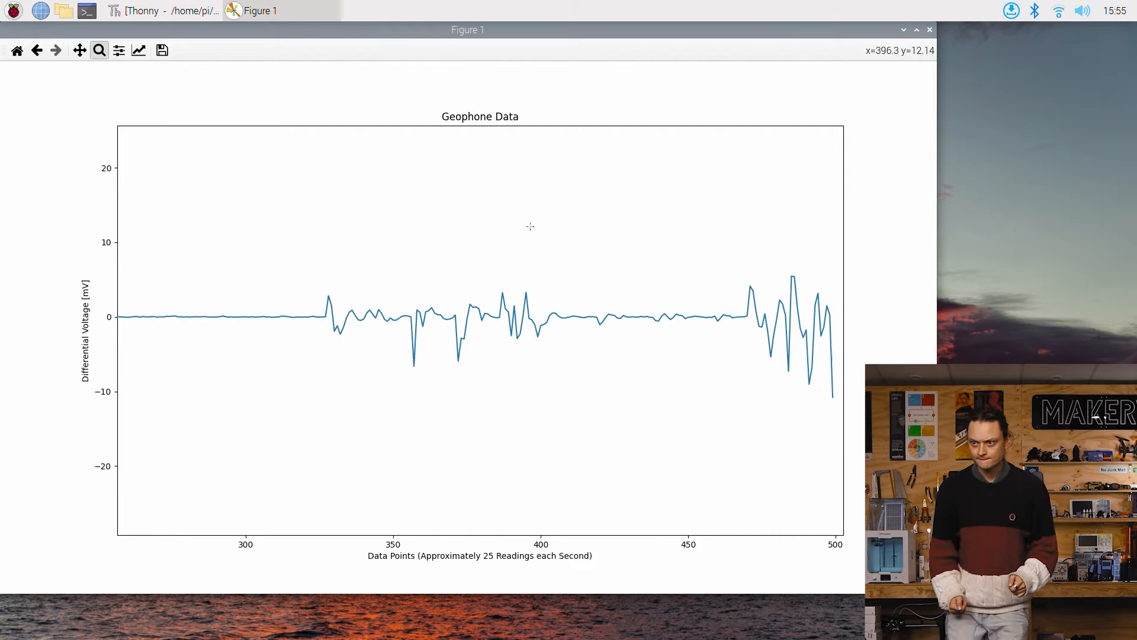
Step: Close the Figure 1 plot window to get back to the graphing script
click(929, 30)
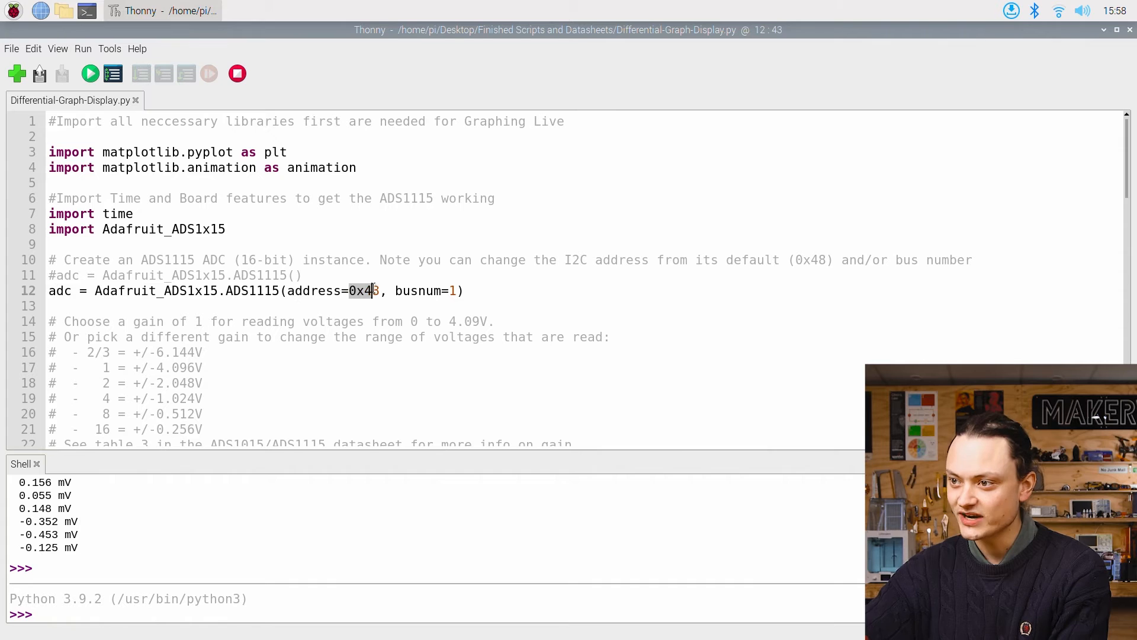
text(8)
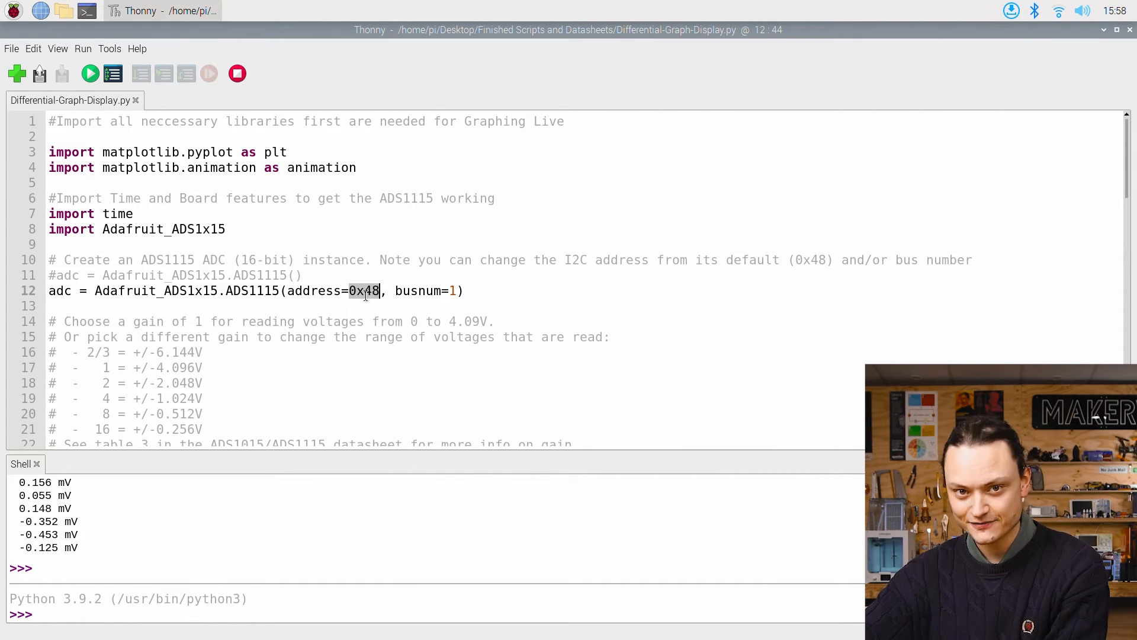
scroll(down, 3)
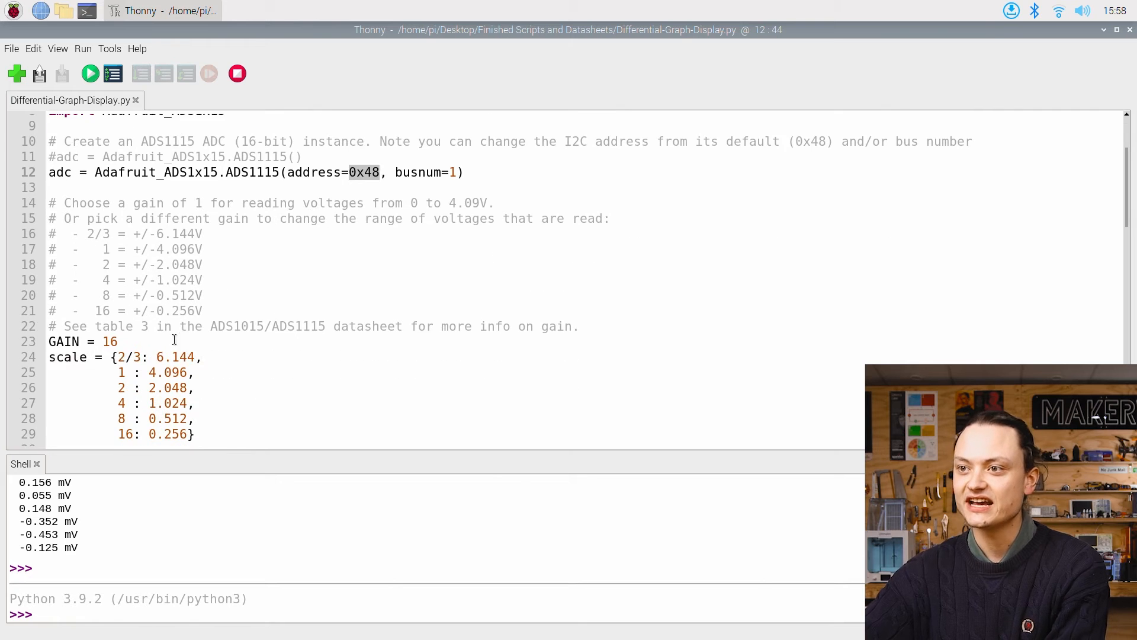
scroll(down, 3)
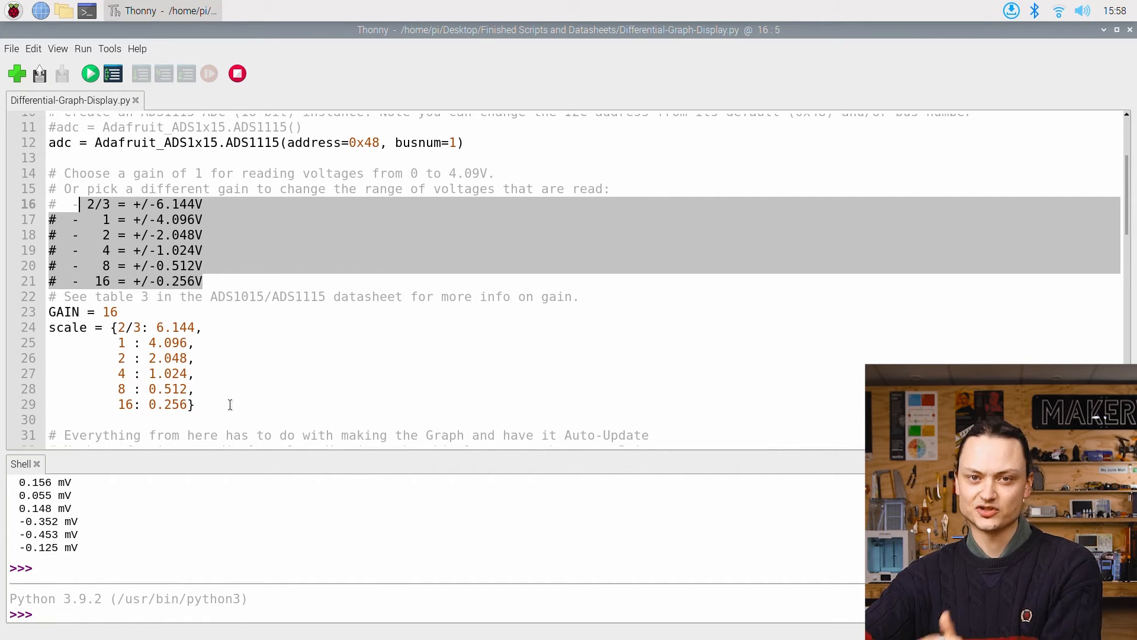
scroll(down, 3)
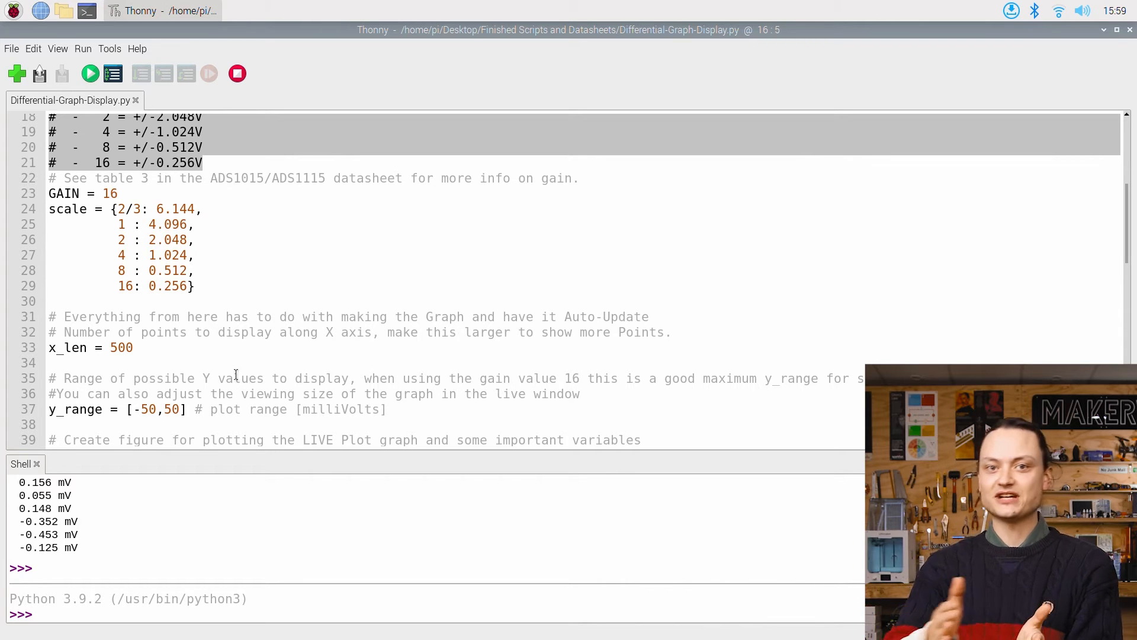
scroll(down, 3)
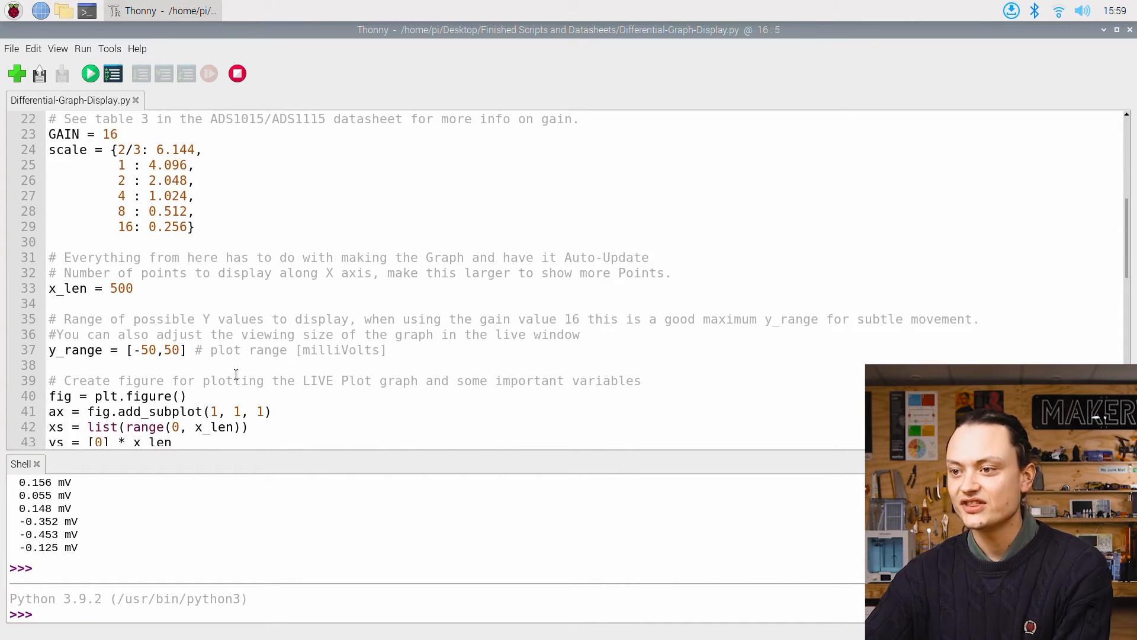
scroll(down, 3)
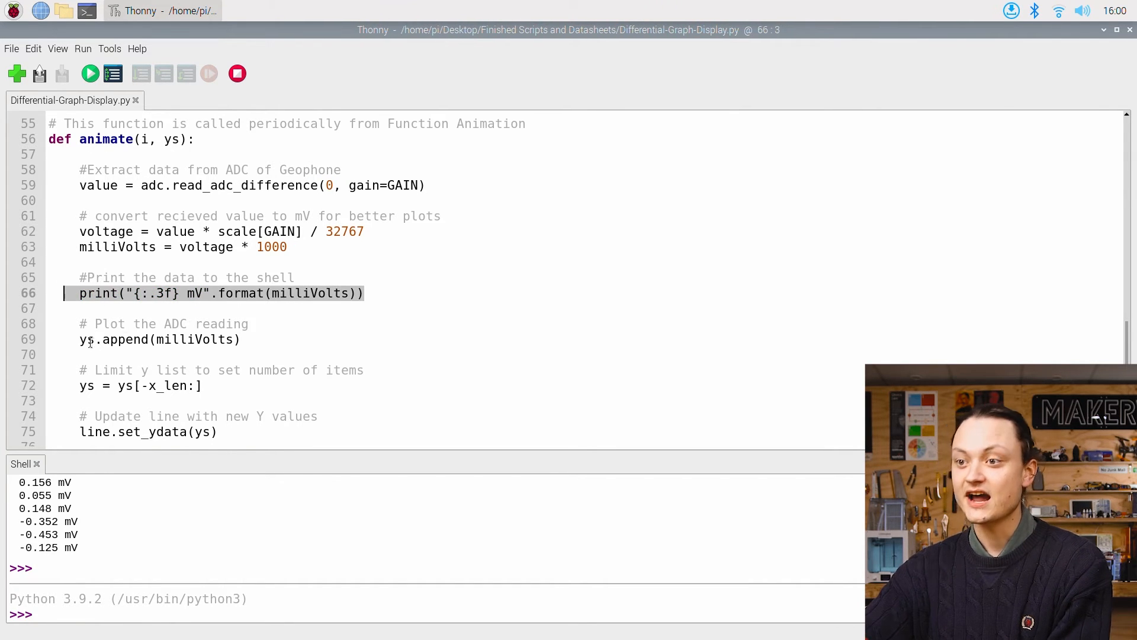
Step: Open Differential-Data-Collect-Gain.py via File > Open and run it to collect a data set
click(241, 340)
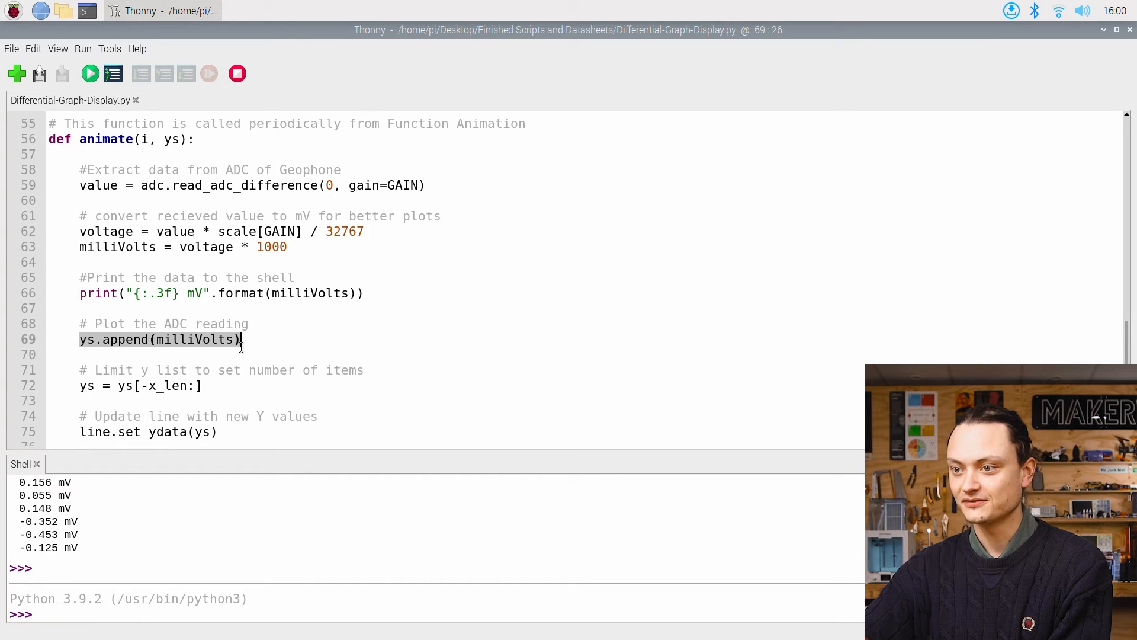
click(11, 48)
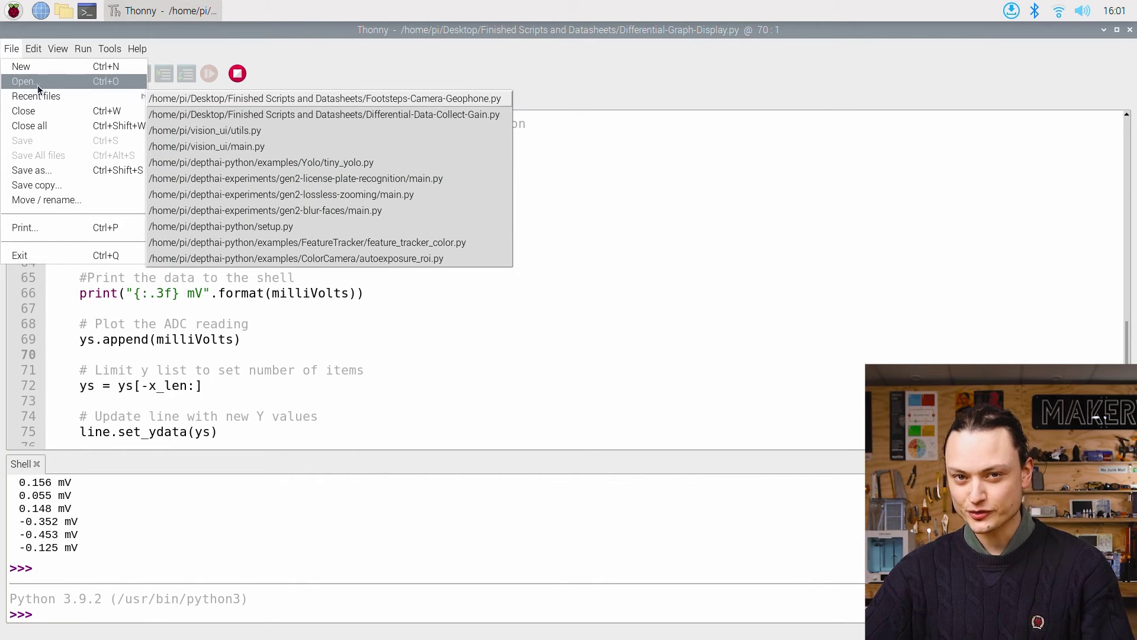
click(24, 82)
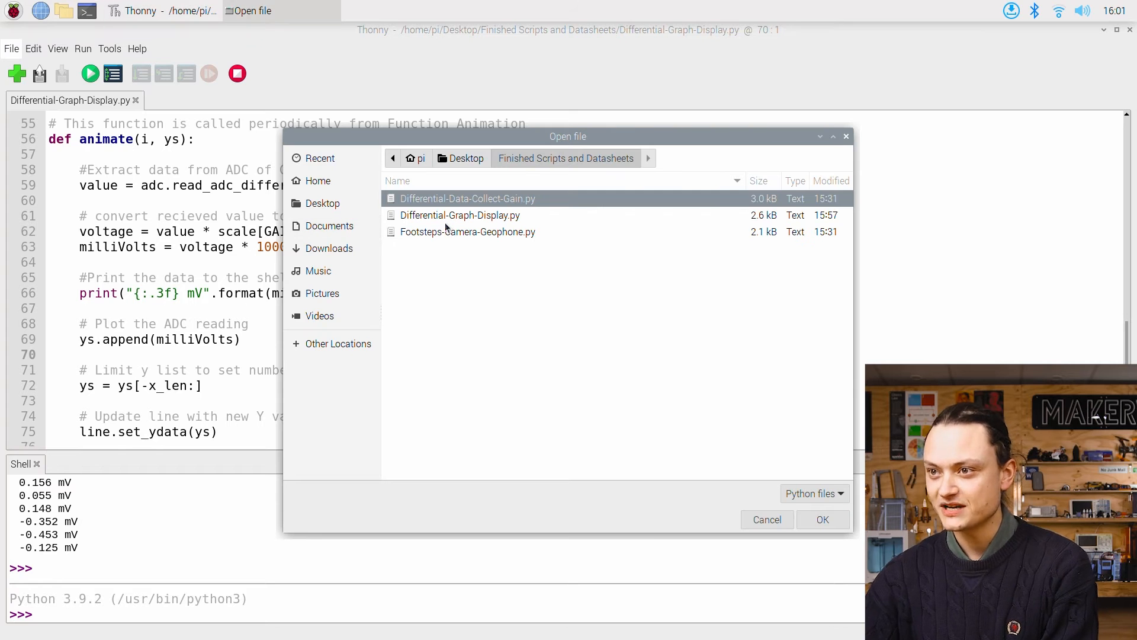
click(461, 215)
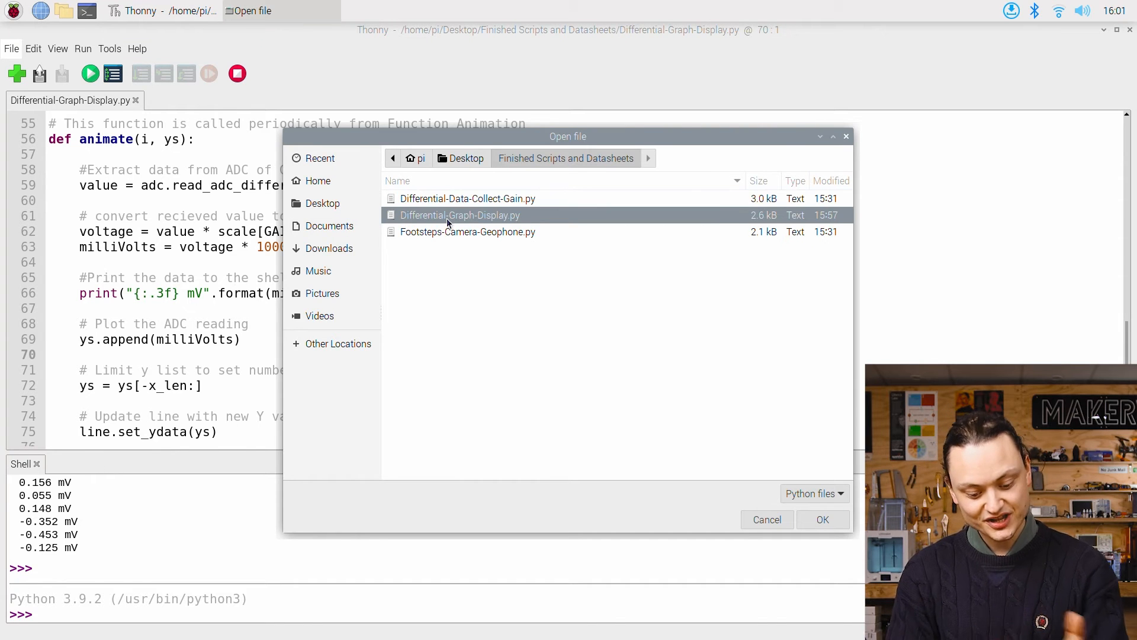
click(468, 198)
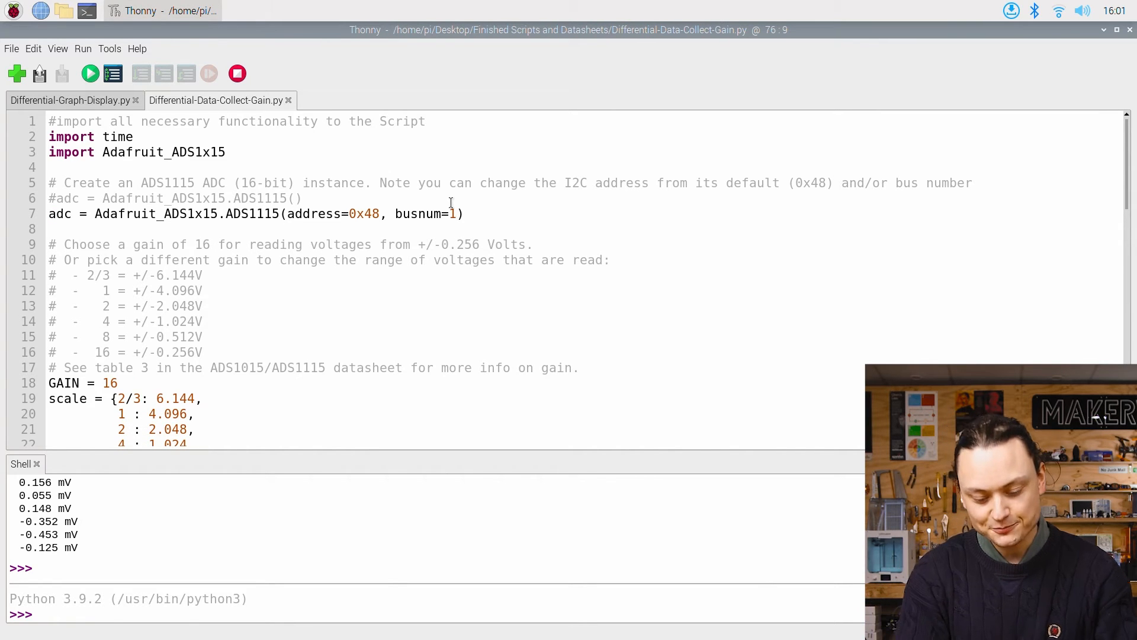
click(89, 73)
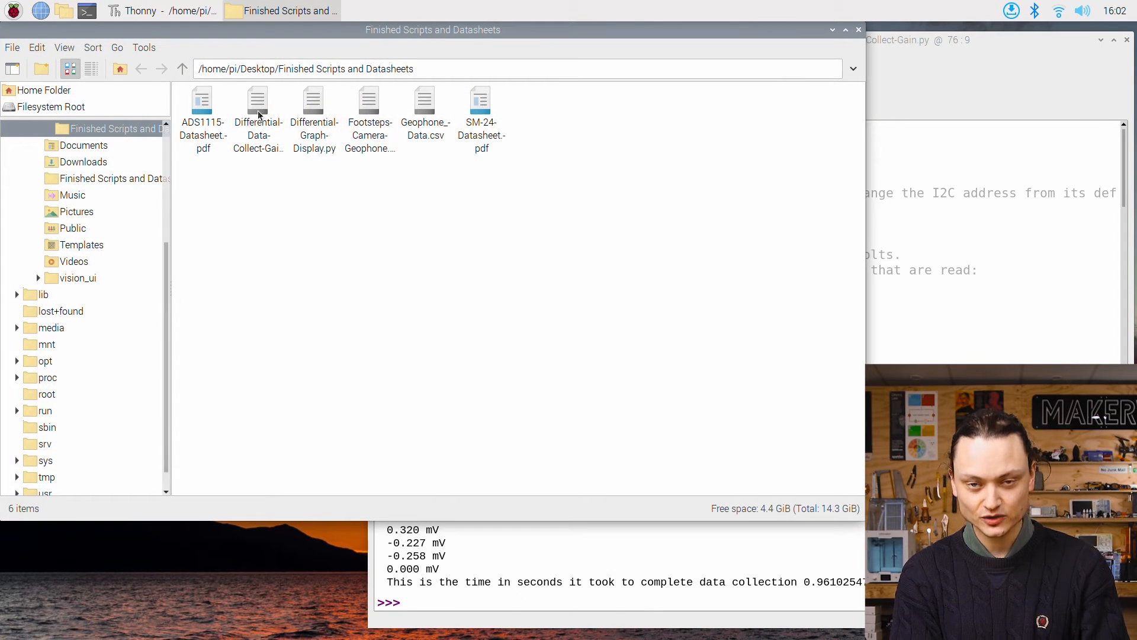
Step: Open the new Geophone_Data.csv in the text editor to read its 100 millivolt readings
click(424, 109)
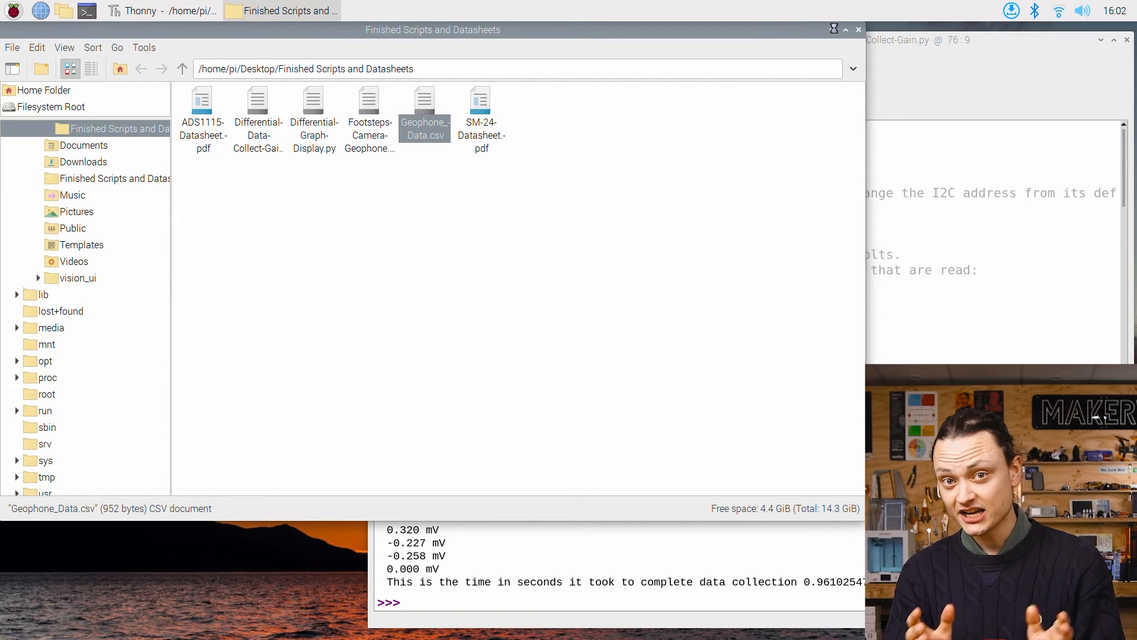
double_click(424, 99)
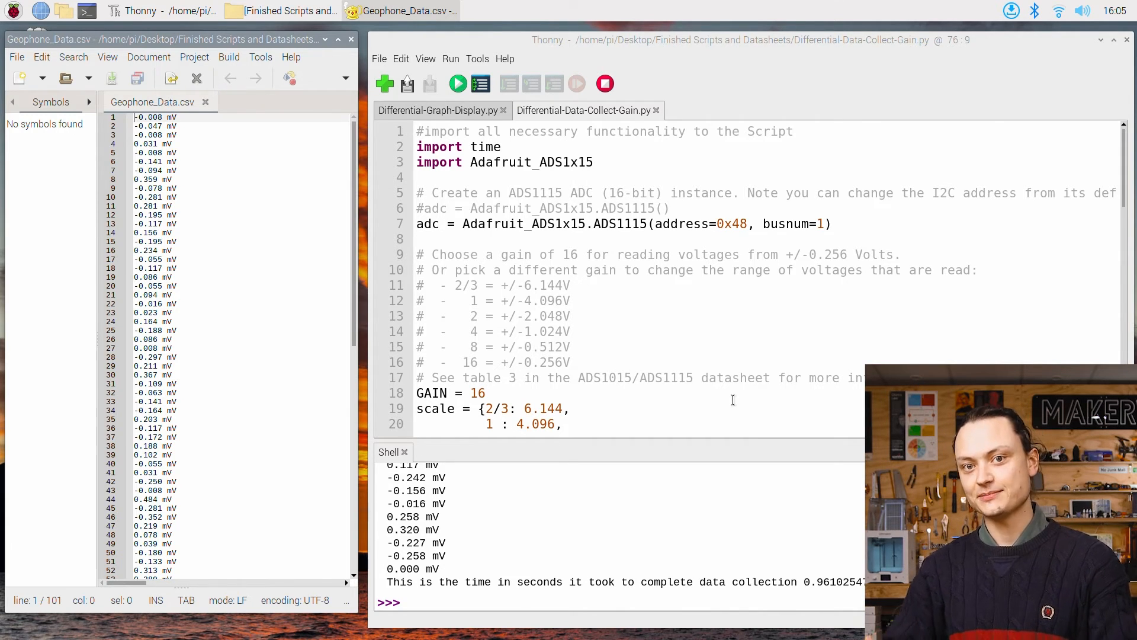
Step: Run the data collection script again for a fresh set of readings
click(458, 83)
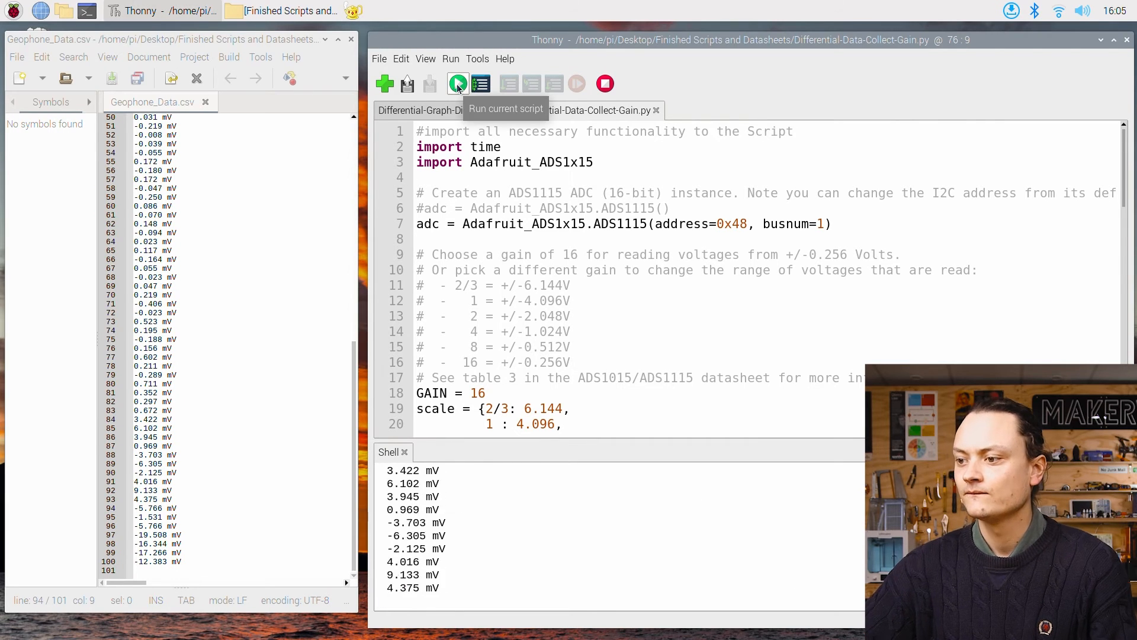
click(457, 83)
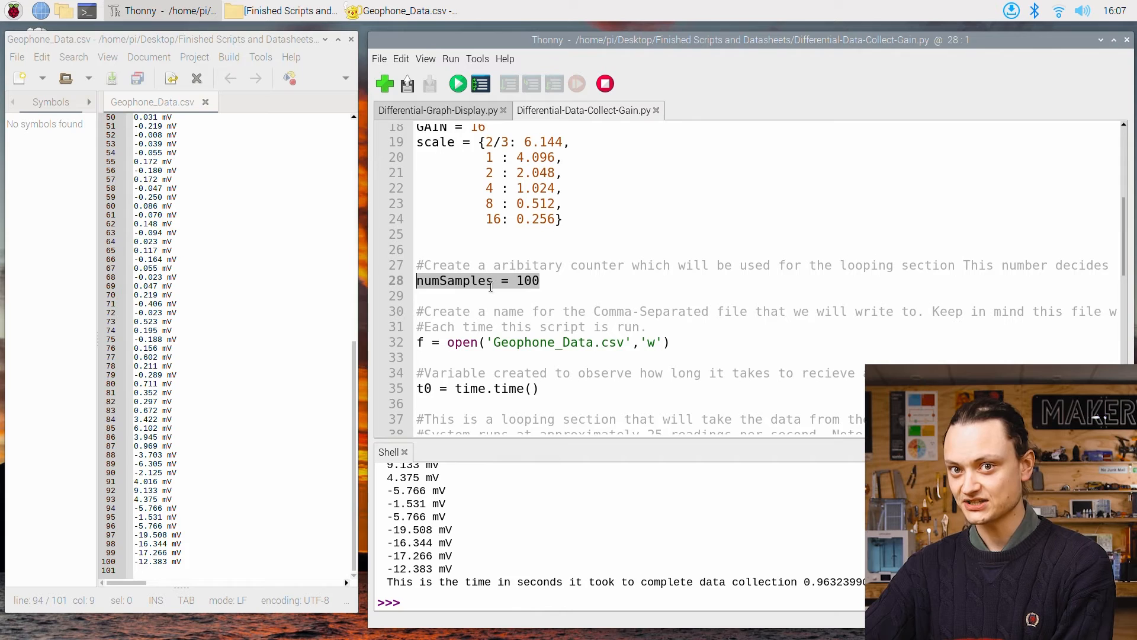
scroll(down, 3)
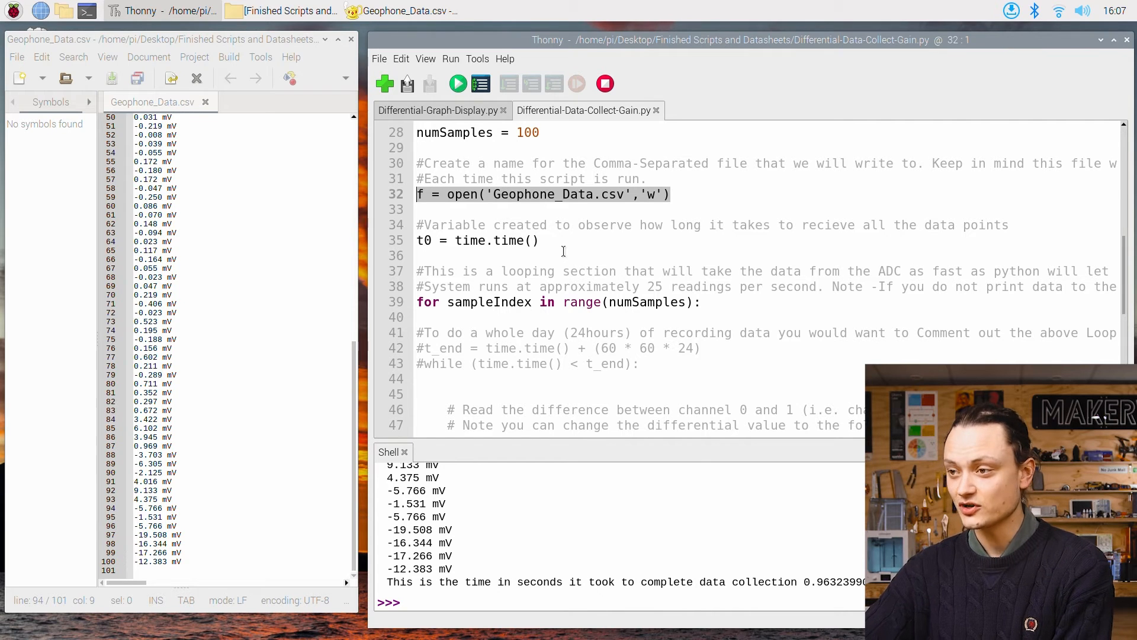
click(479, 241)
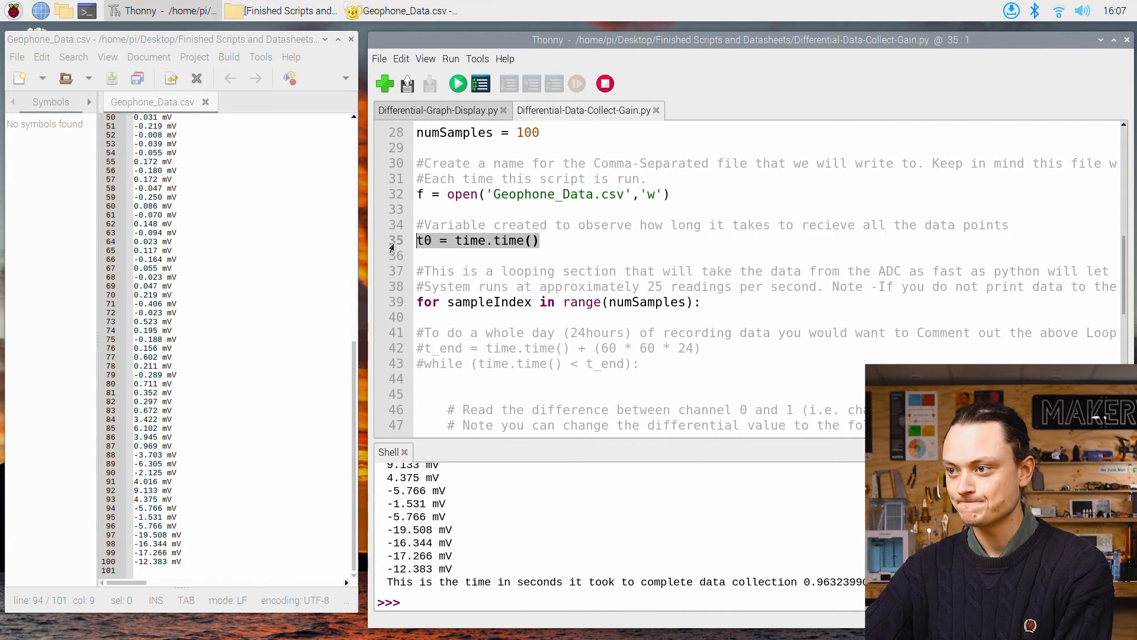
click(540, 240)
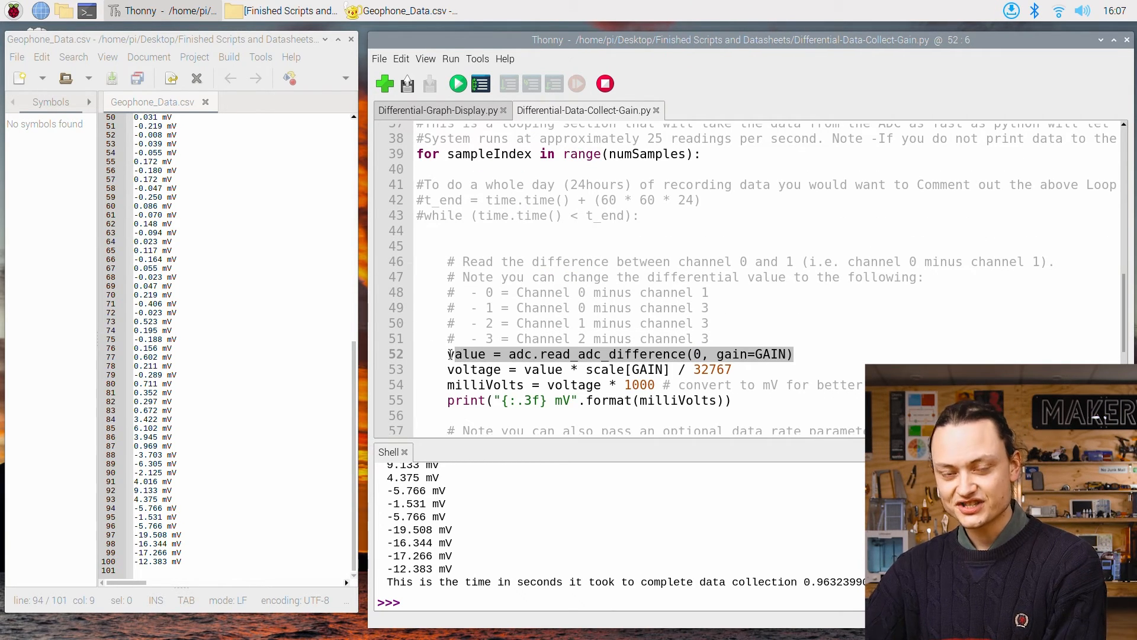
scroll(down, 3)
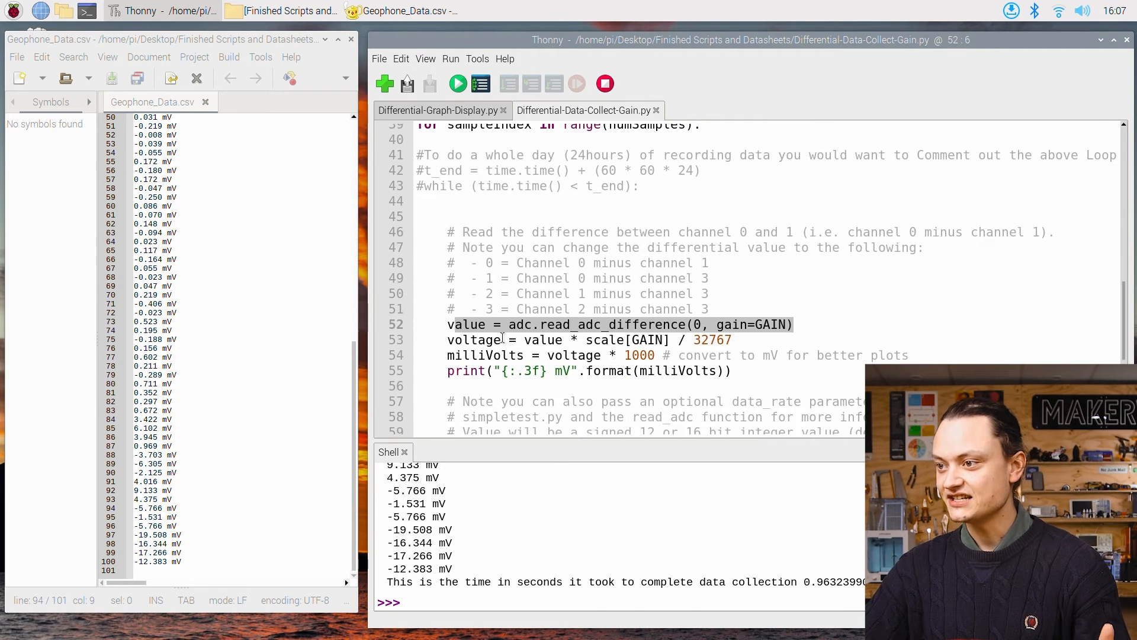
scroll(down, 3)
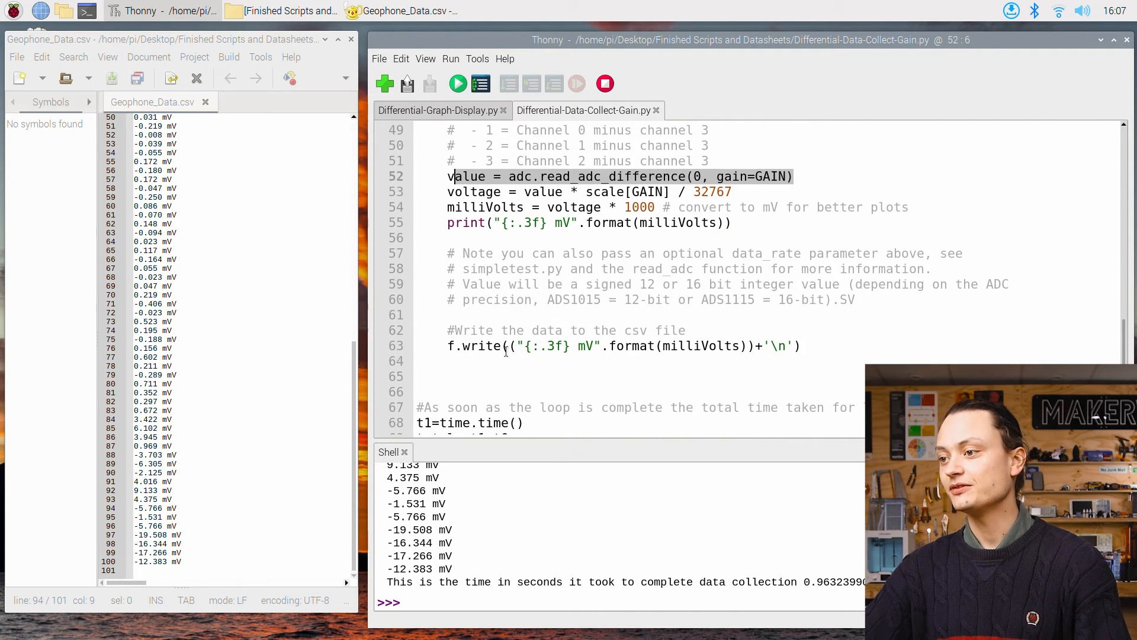
click(500, 346)
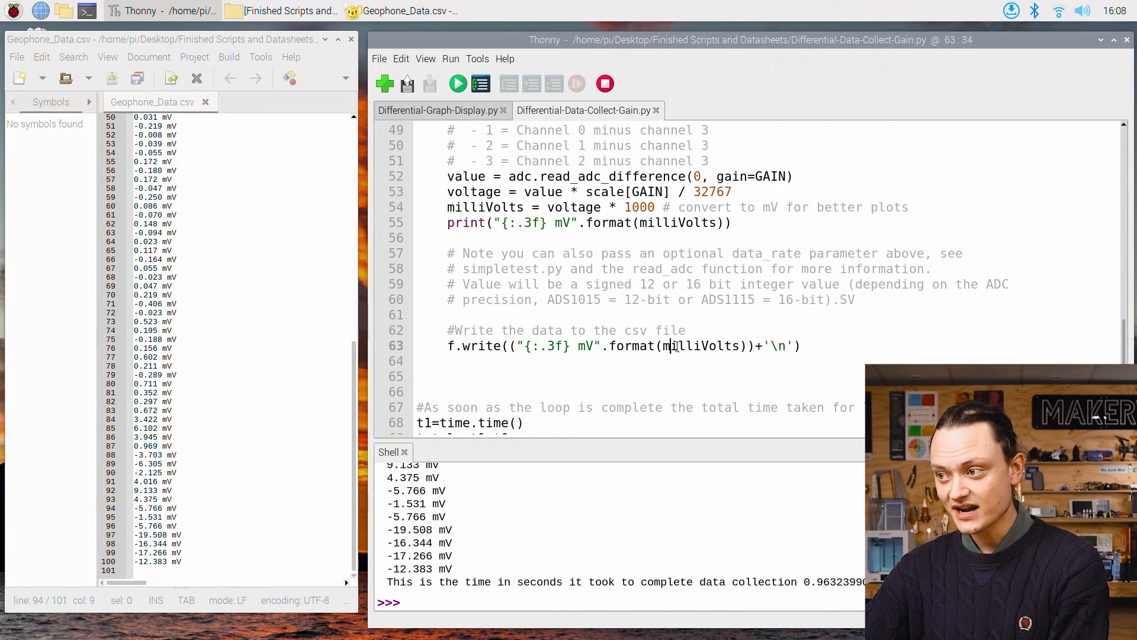
double_click(700, 345)
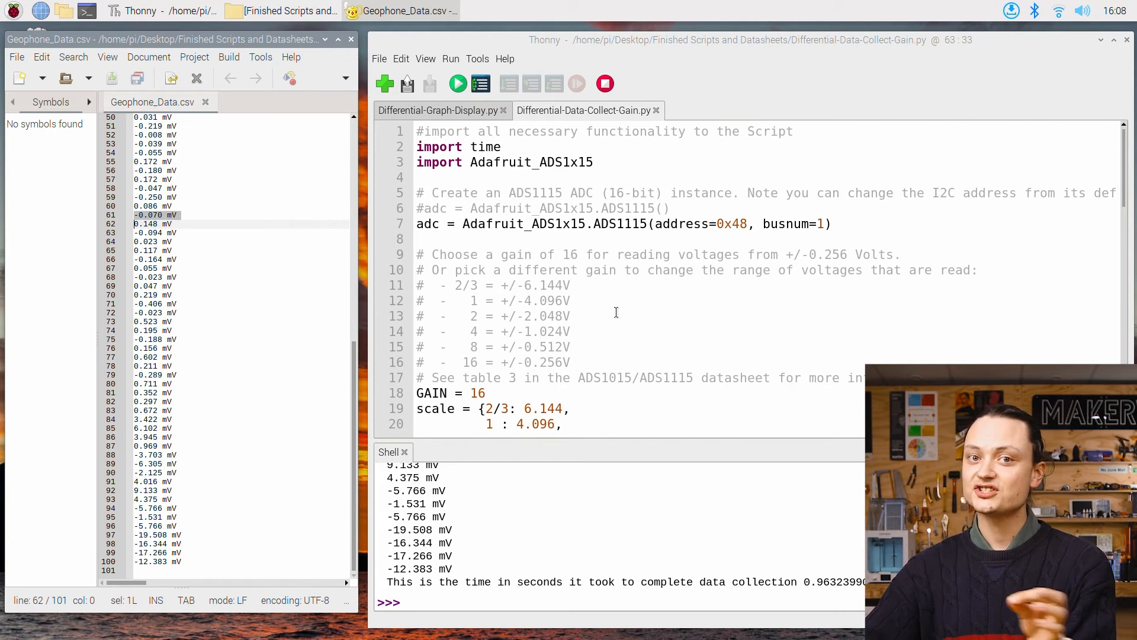
Step: Comment out the sample for loop and enable the 24-hour t_end while loop instead
scroll(down, 3)
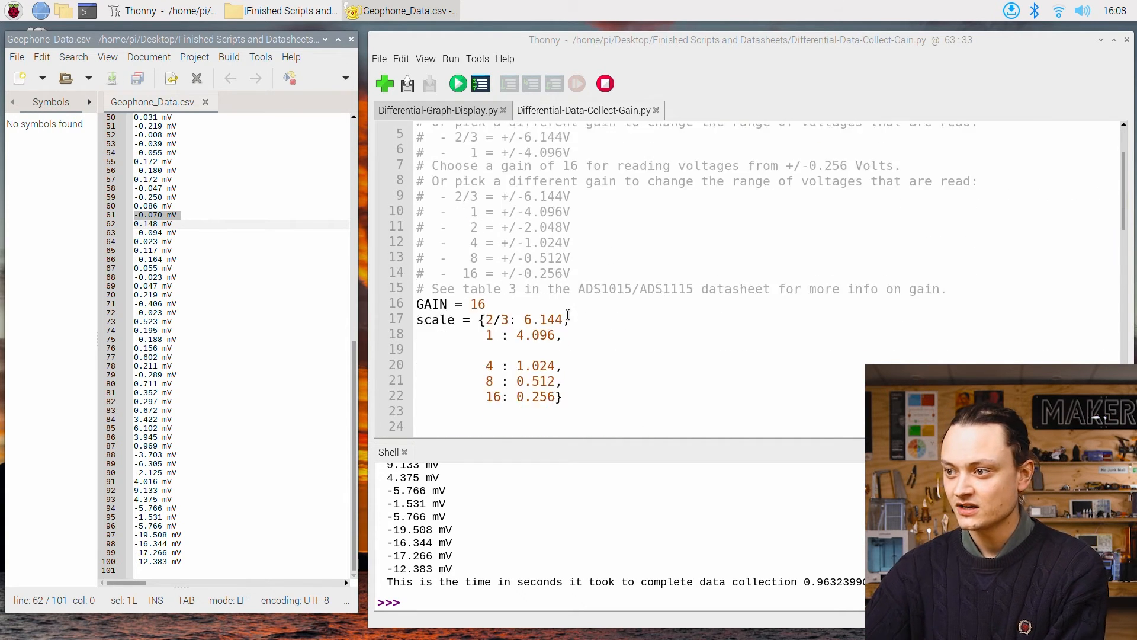
scroll(down, 3)
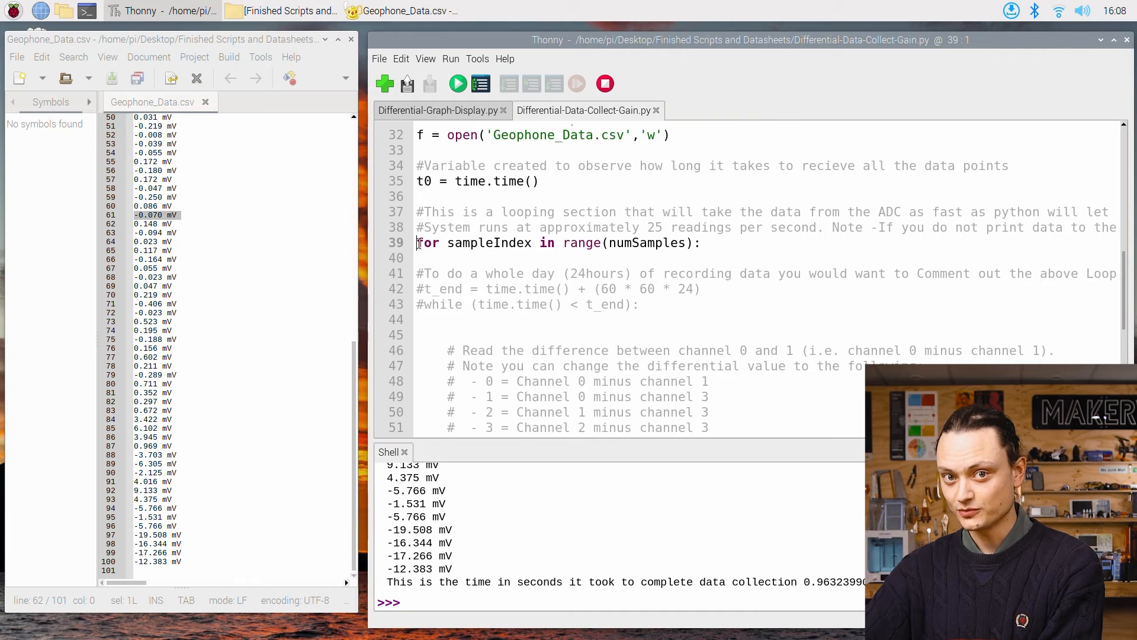
text(#)
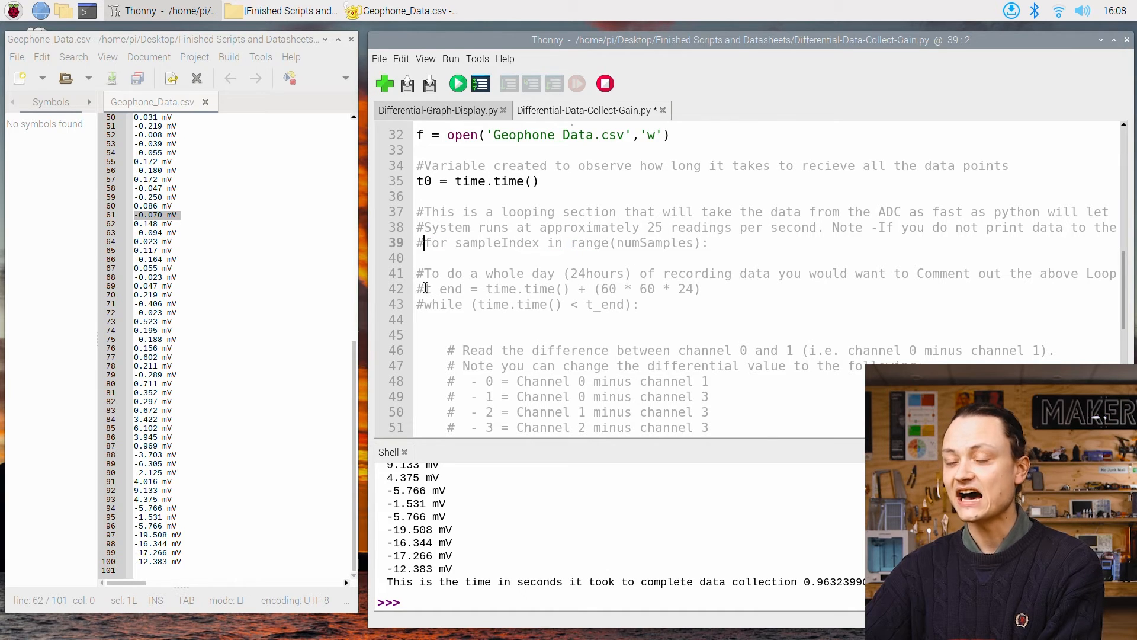
click(427, 289)
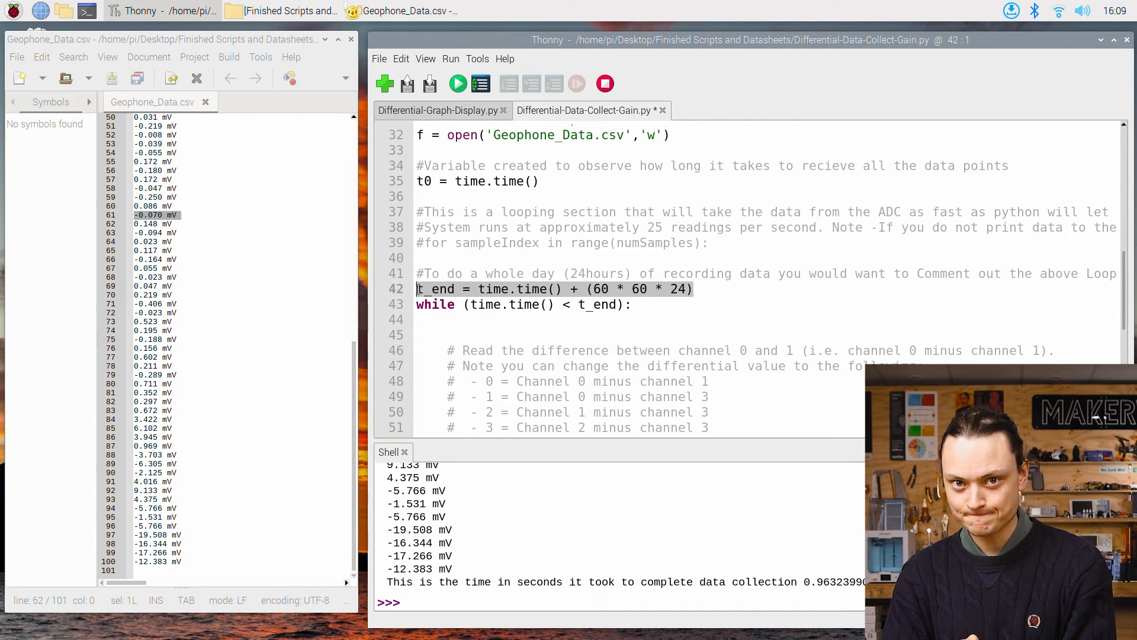
Step: Run the modified 24-hour logging script and bring up the scripts folder
click(457, 83)
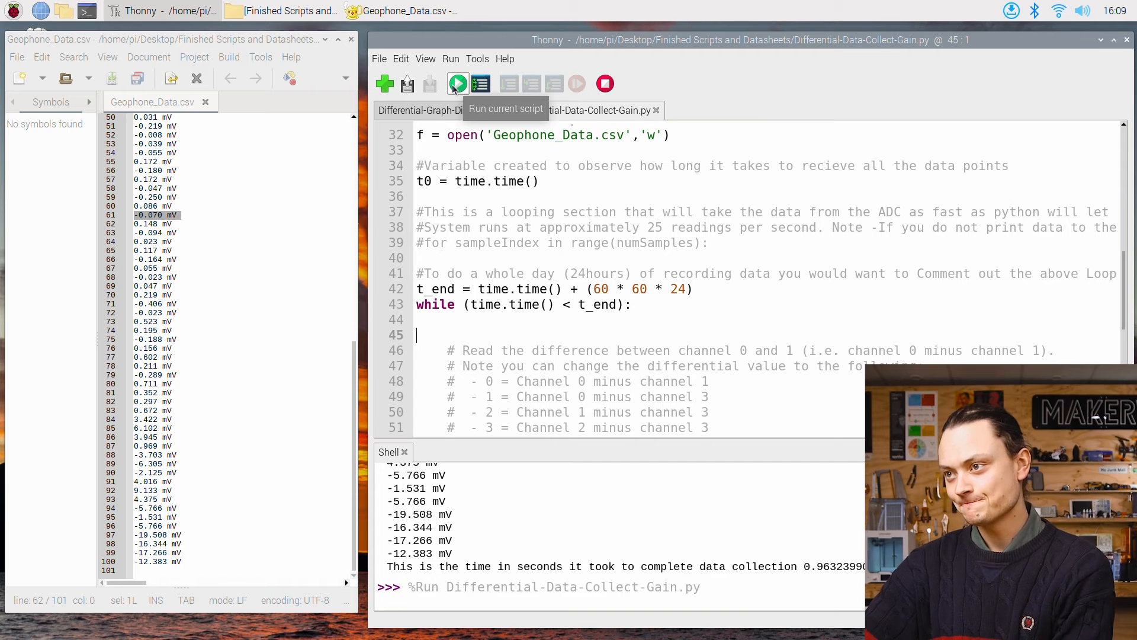
click(350, 38)
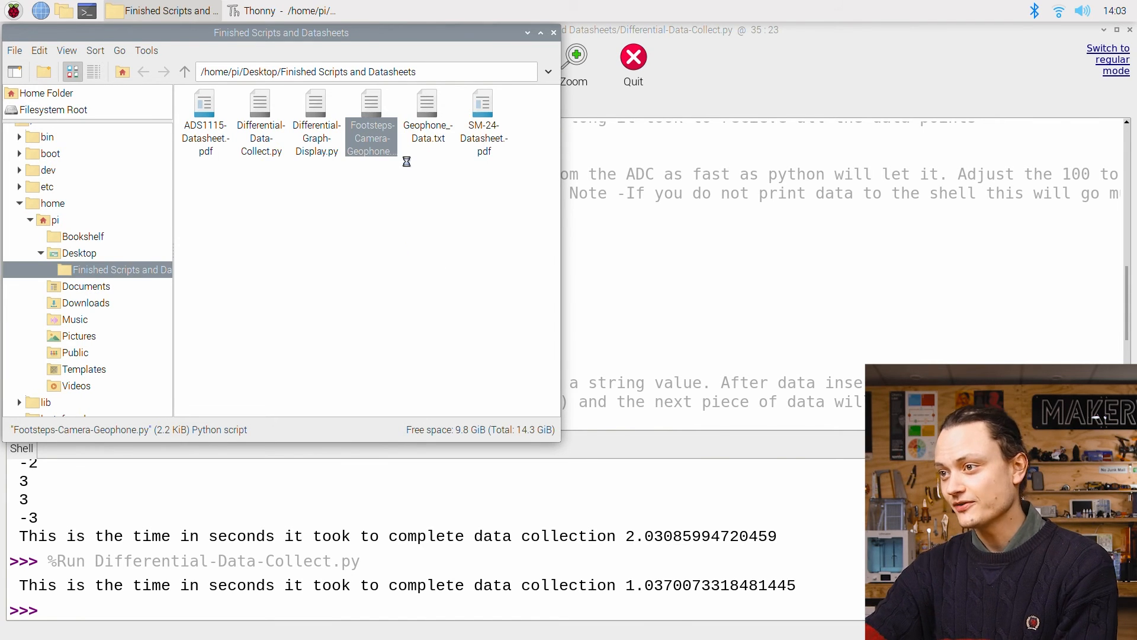
Step: Open Footsteps-Camera-Geophone.py in Thonny and scroll to its while True loop
double_click(371, 116)
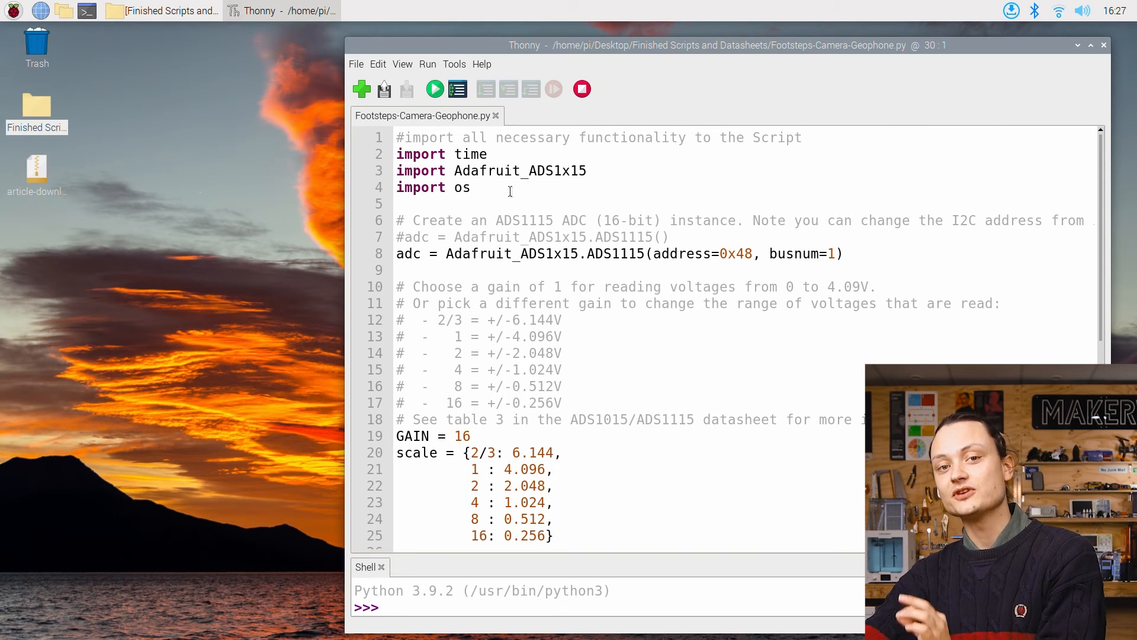
click(483, 188)
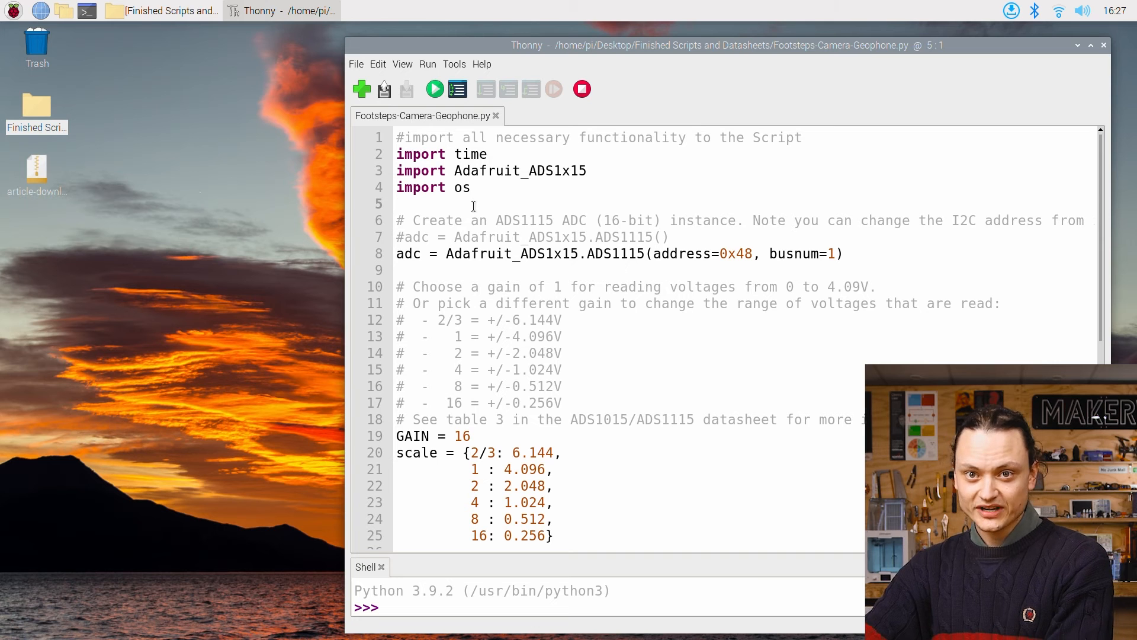
scroll(down, 3)
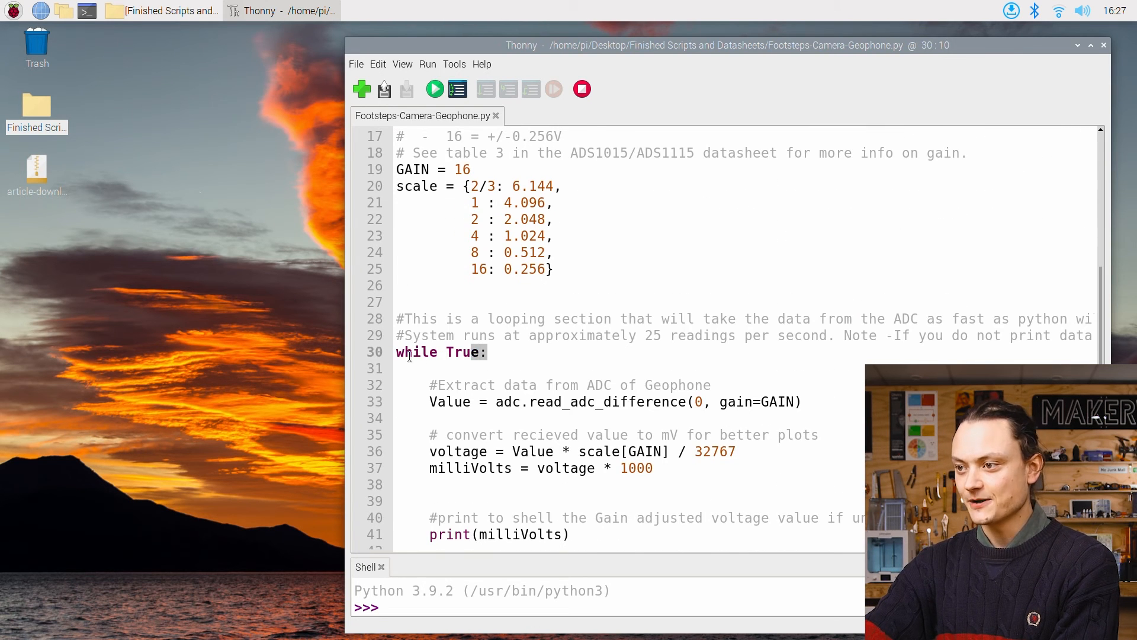
scroll(down, 3)
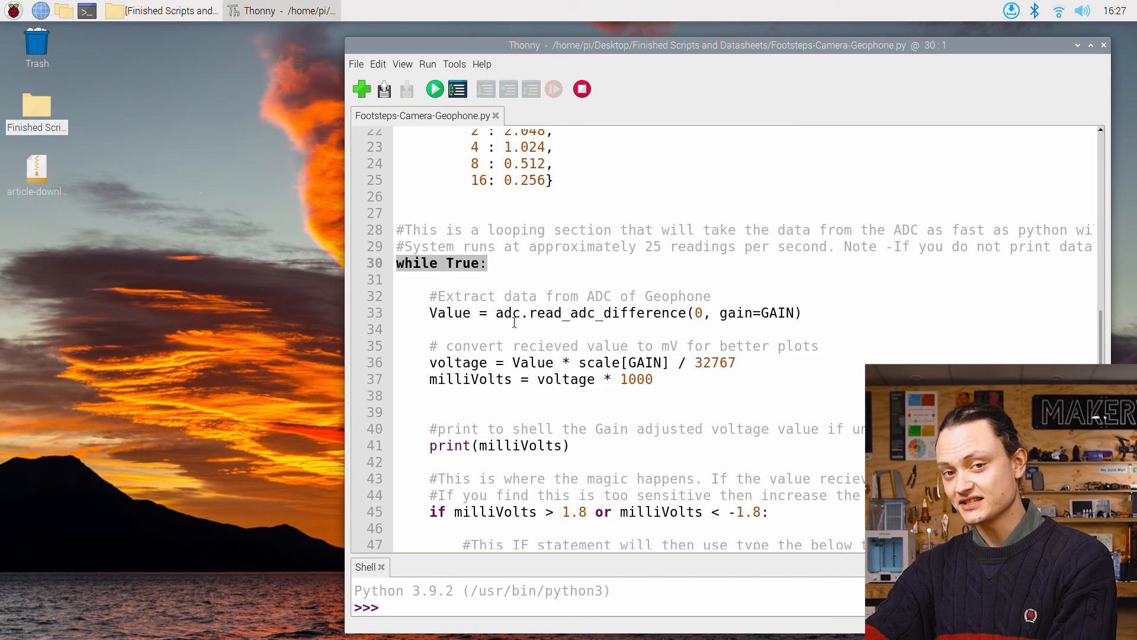
scroll(down, 3)
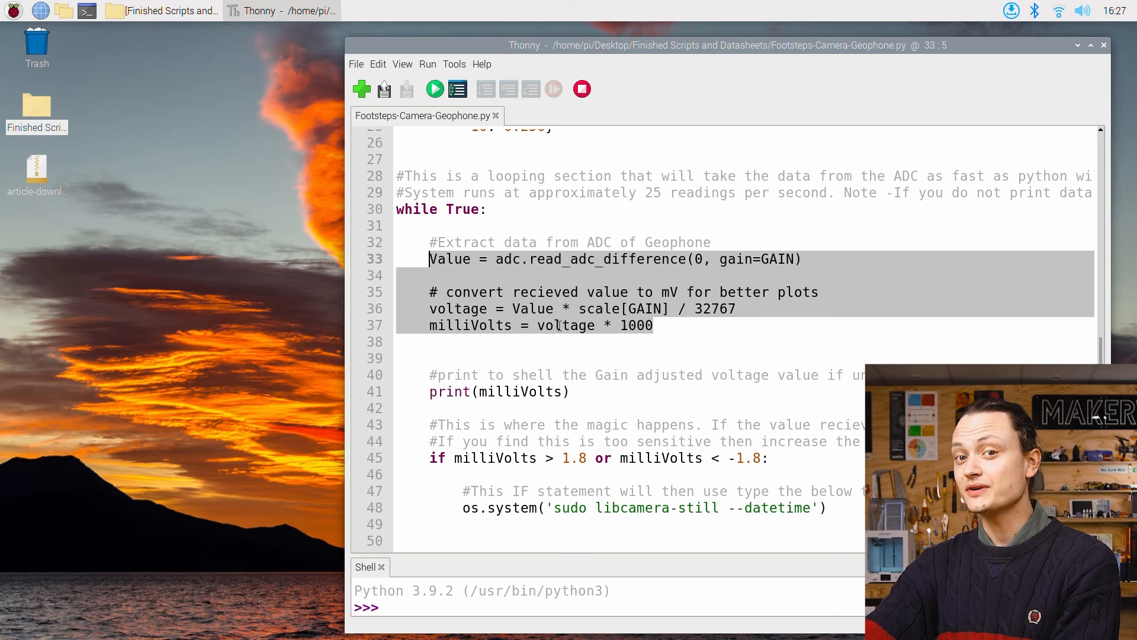
Step: Review the ±1.8 mV threshold check and the libcamera-still capture command in the loop
click(767, 457)
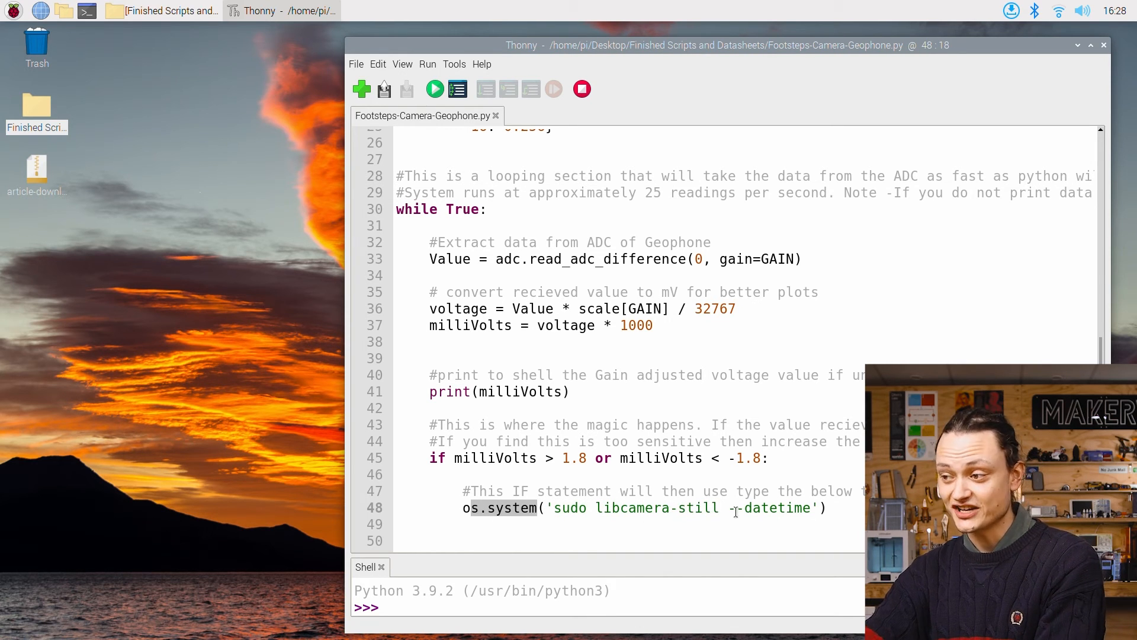
text(-)
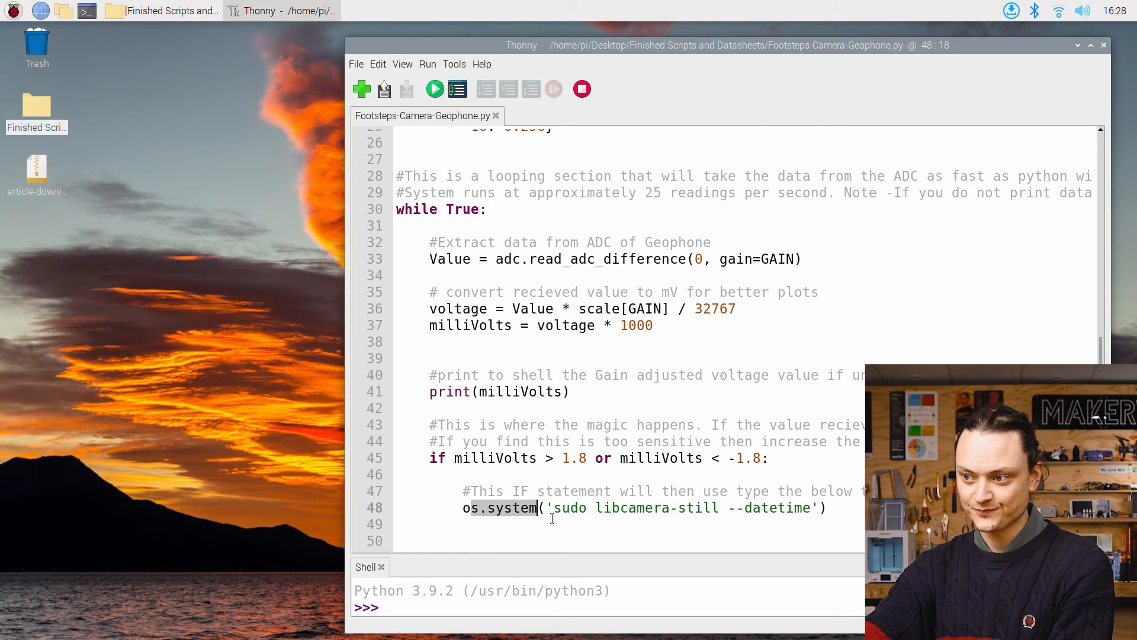
click(470, 508)
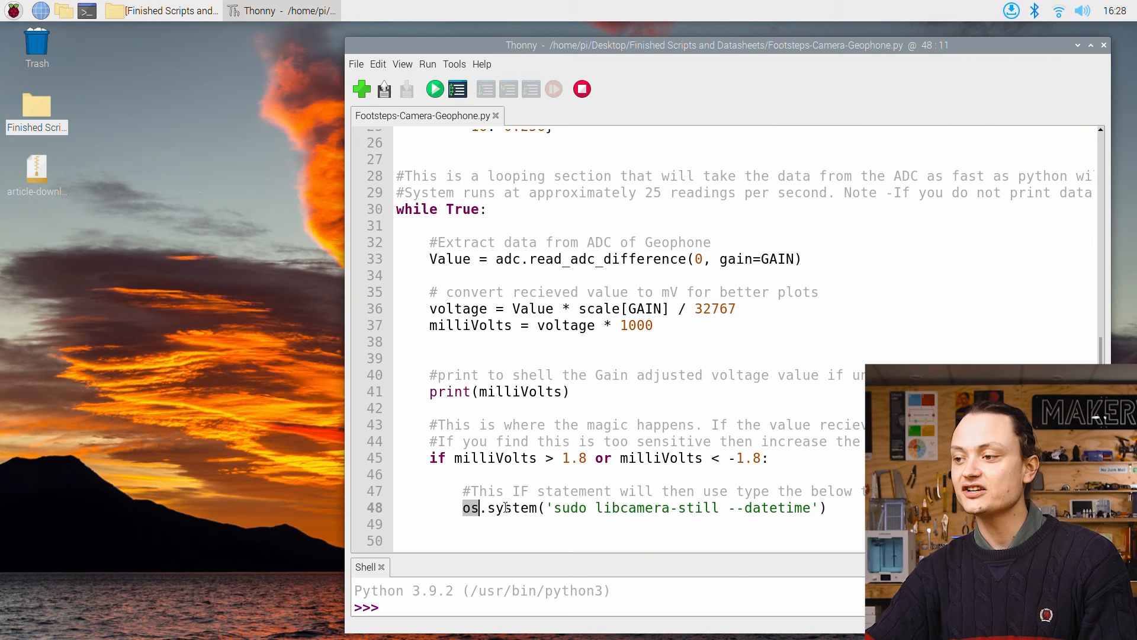
click(586, 457)
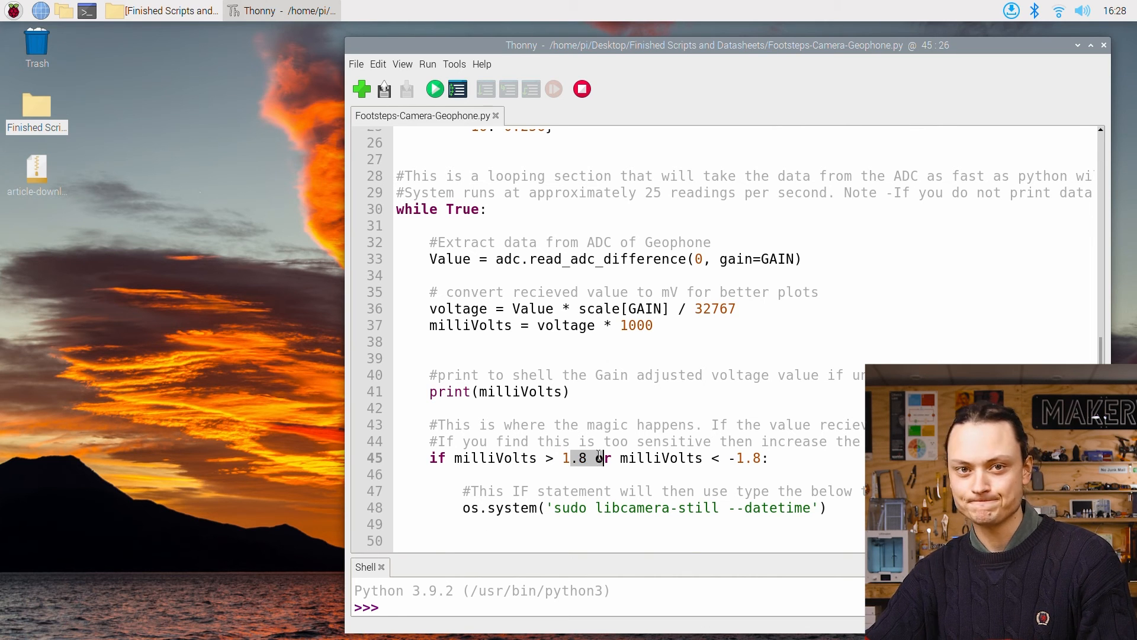
click(572, 392)
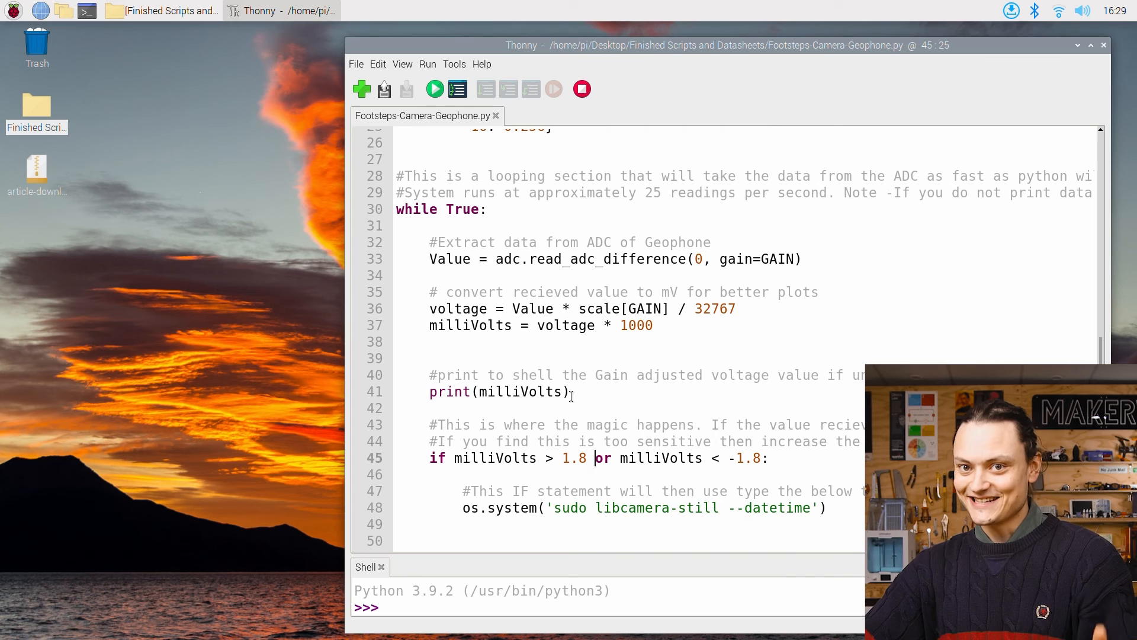
Step: Run the footsteps script and let a stomp trigger a libcamera photo capture in the shell
click(435, 89)
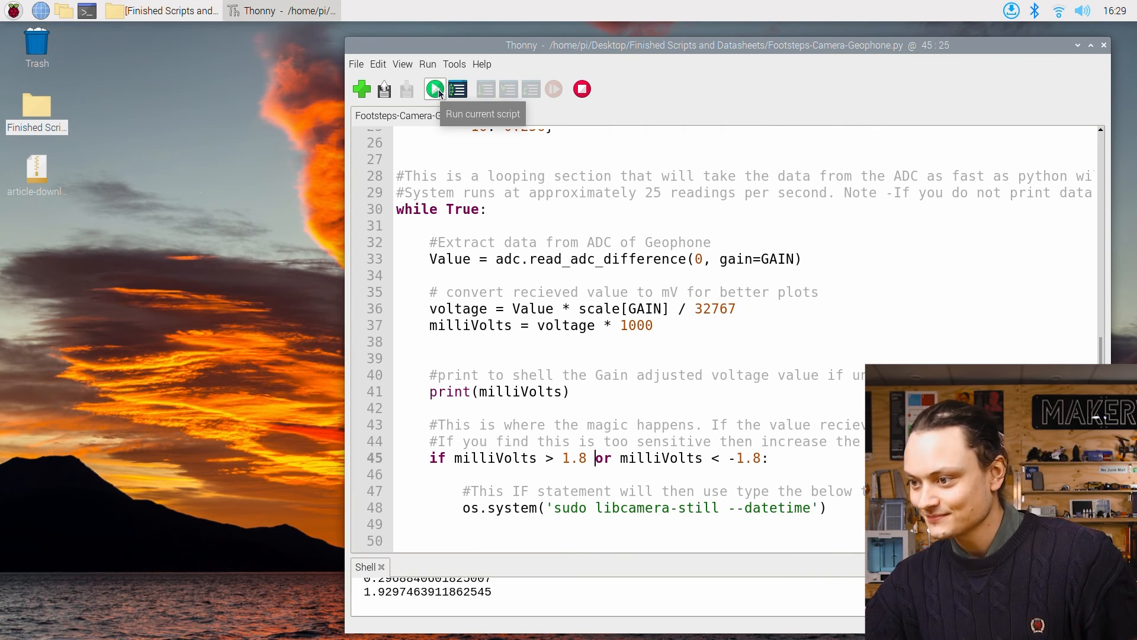
click(434, 89)
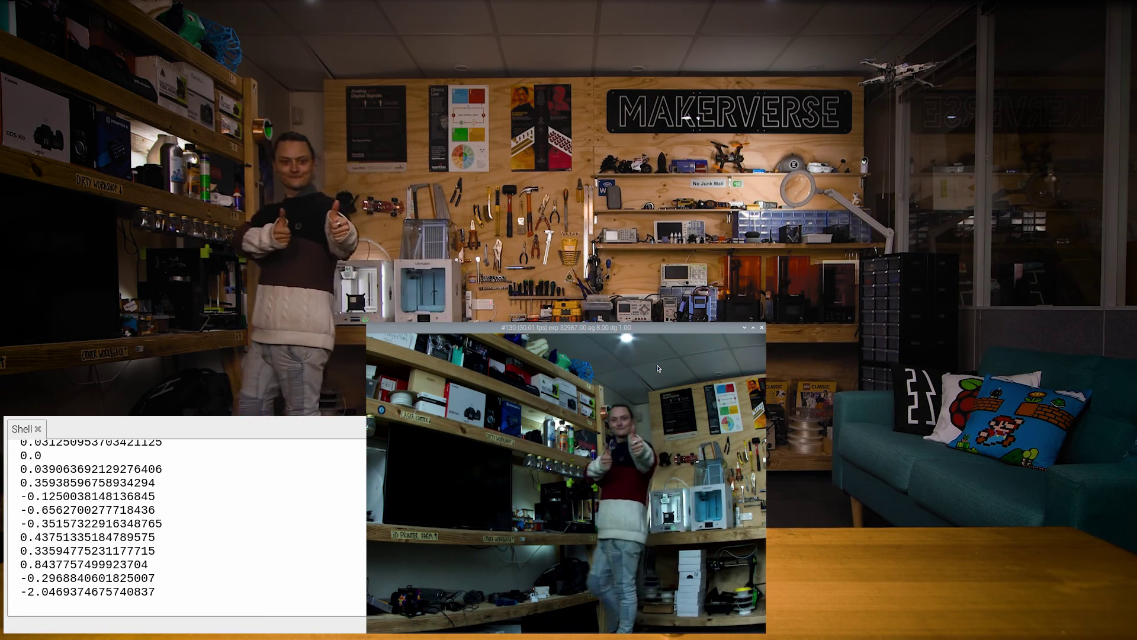
click(762, 328)
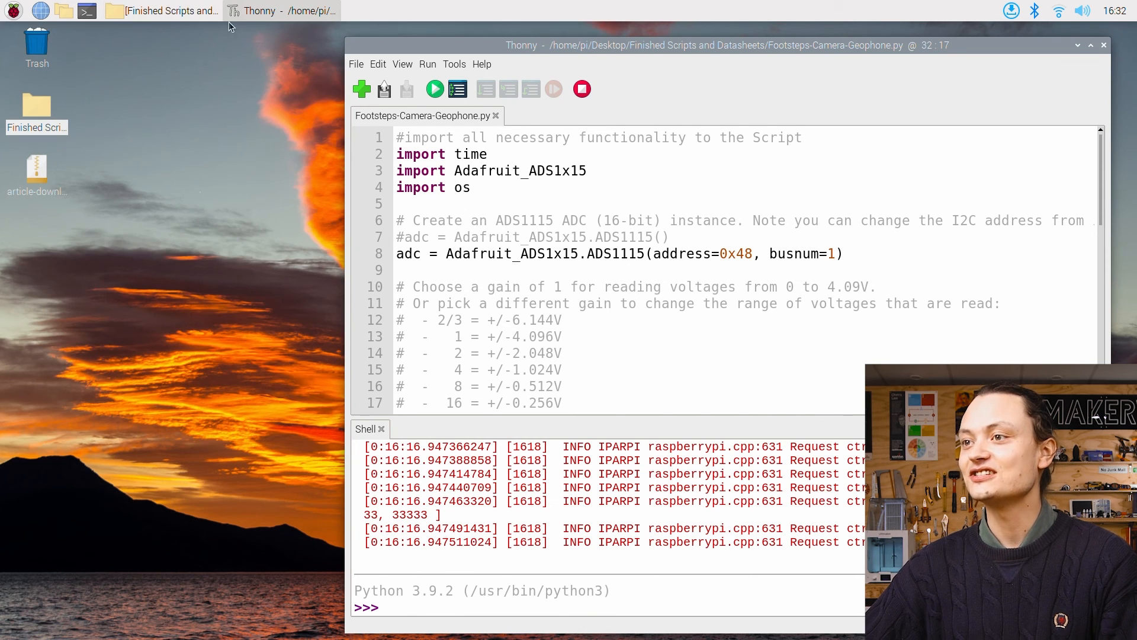
Step: Bring up the Finished Scripts folder and view a footstep-triggered .jpg full size
click(161, 11)
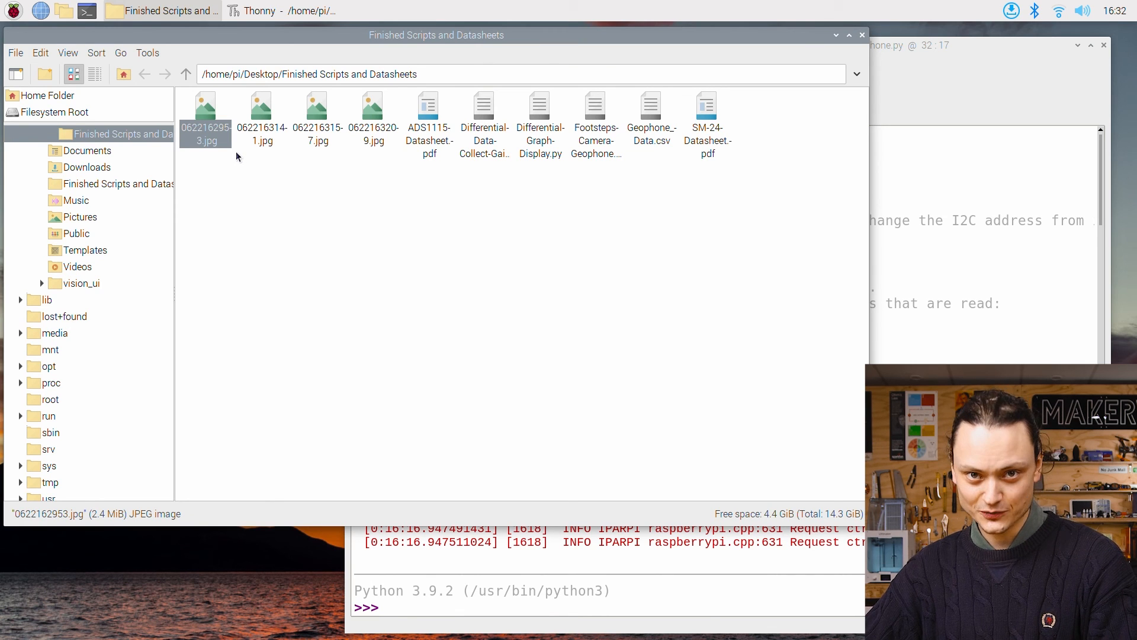
mouse_move(253, 157)
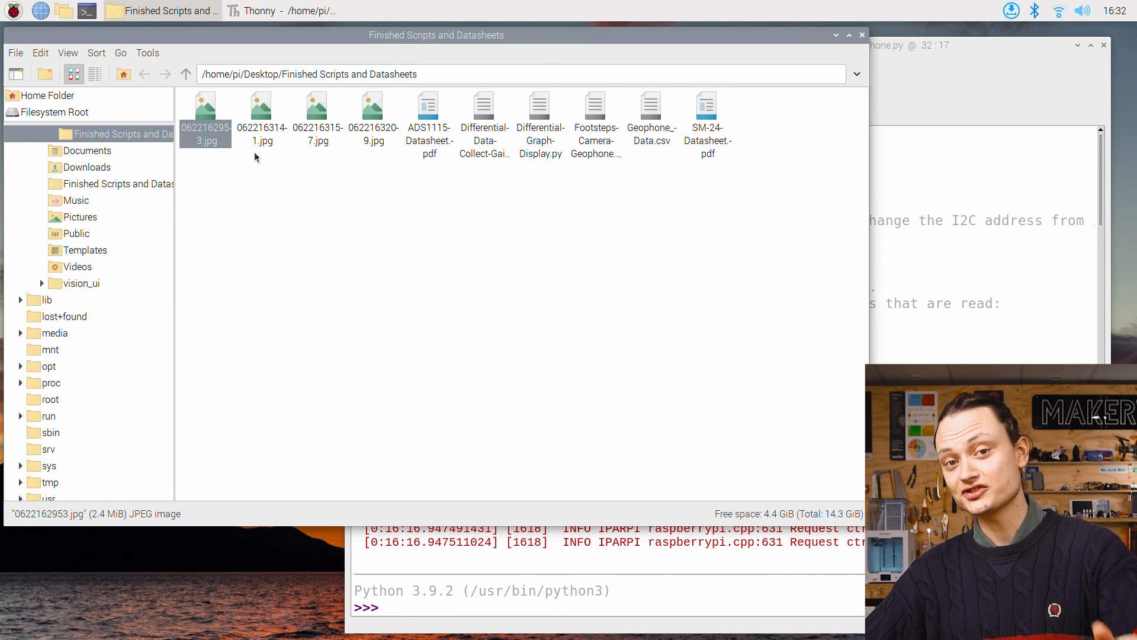
mouse_move(313, 120)
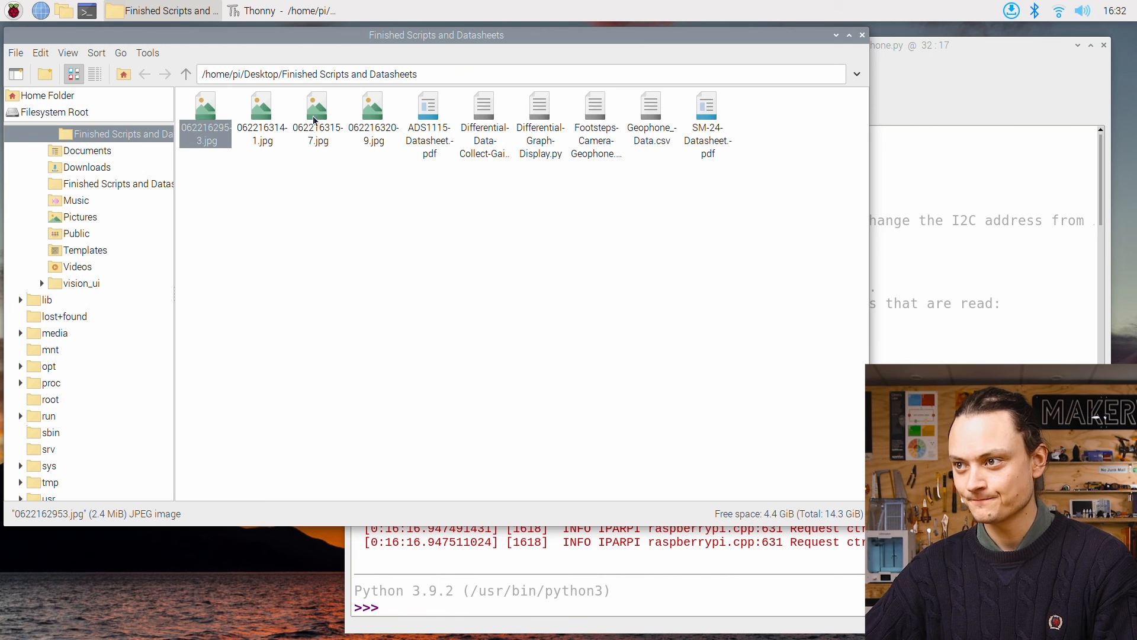
double_click(318, 116)
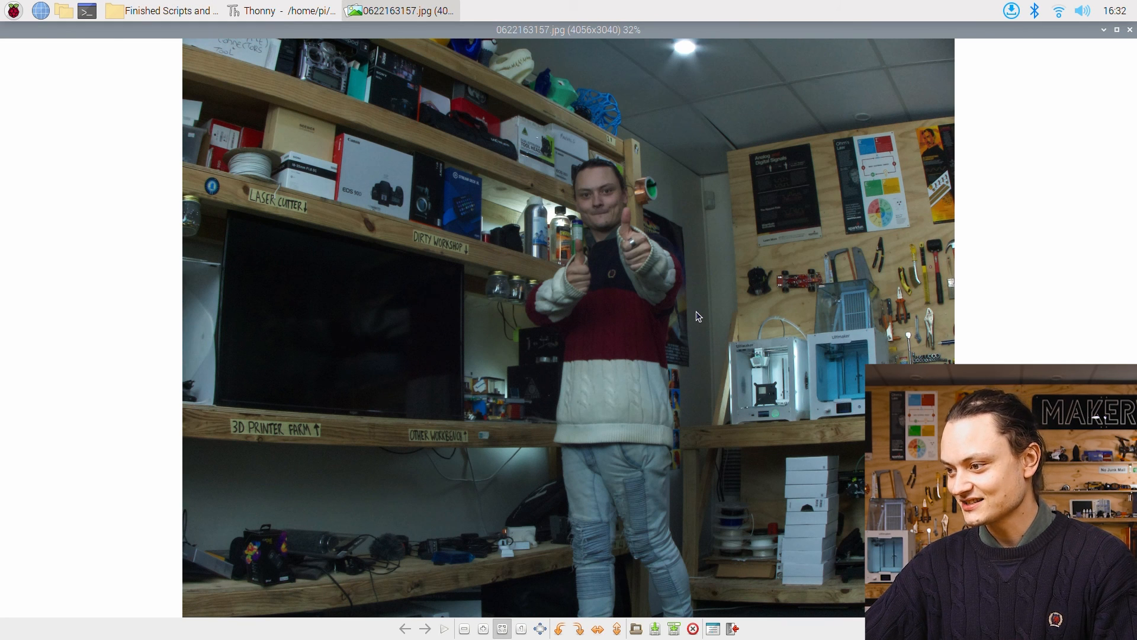
mouse_move(646, 429)
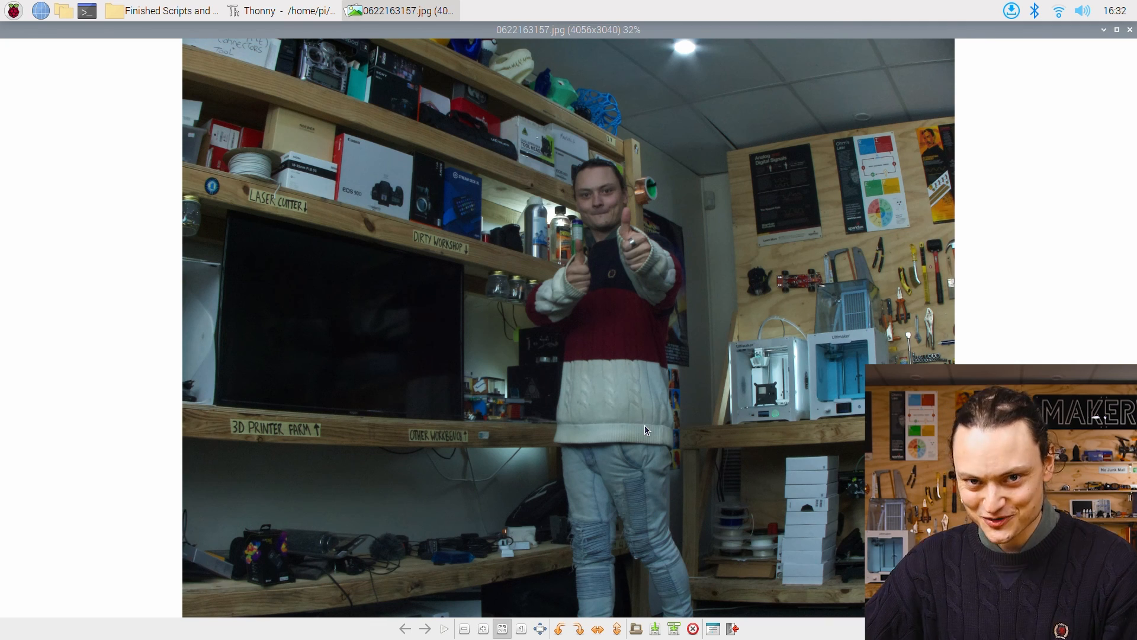